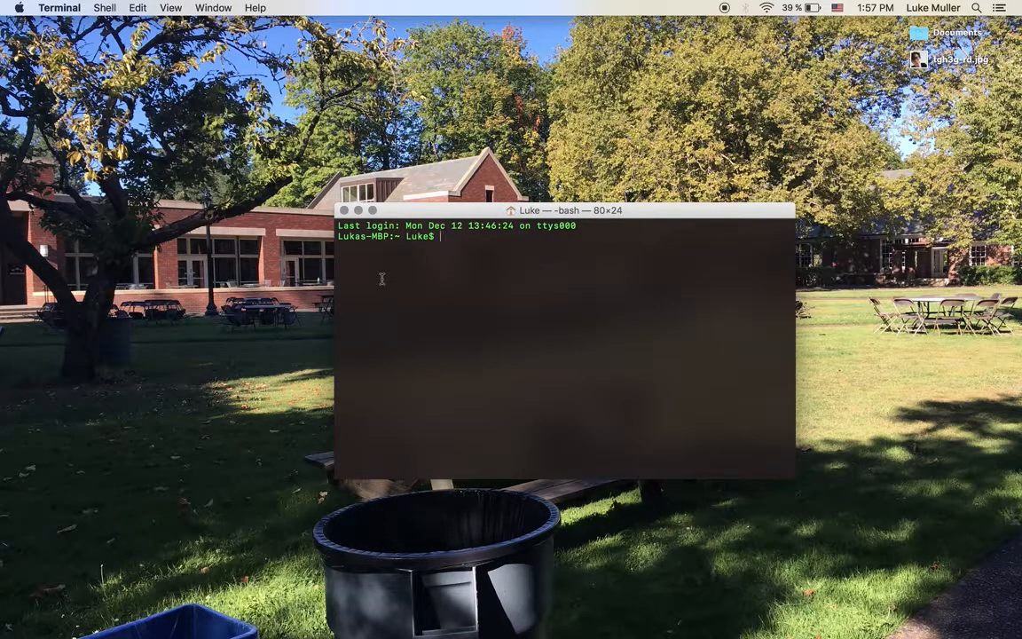
Remove the home-folder tutorial project with rm -rf and recreate it with cargo new tutorial --bin
type("cargo")
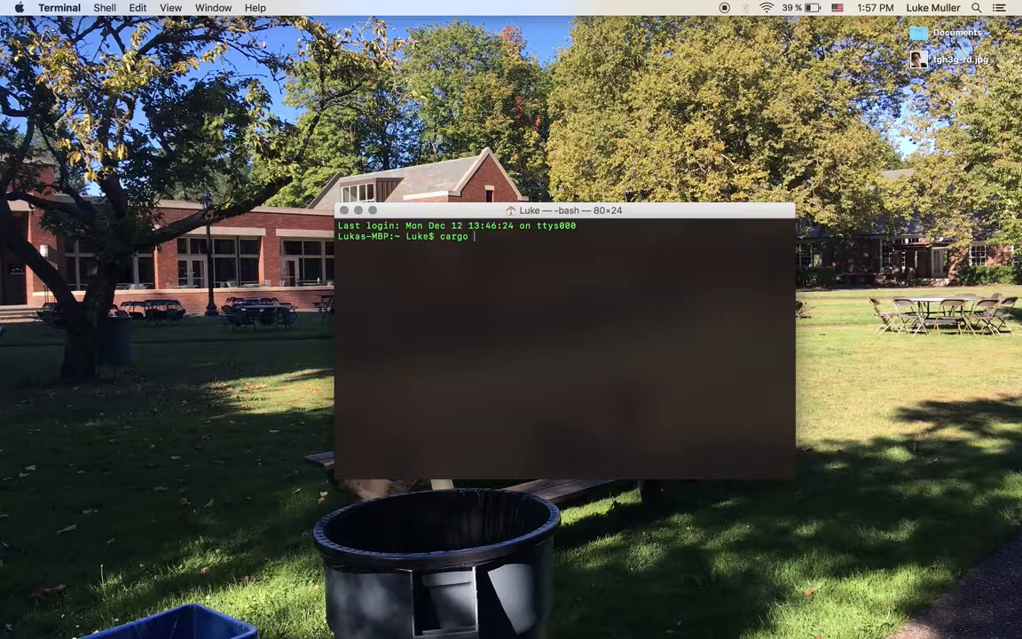
type("new")
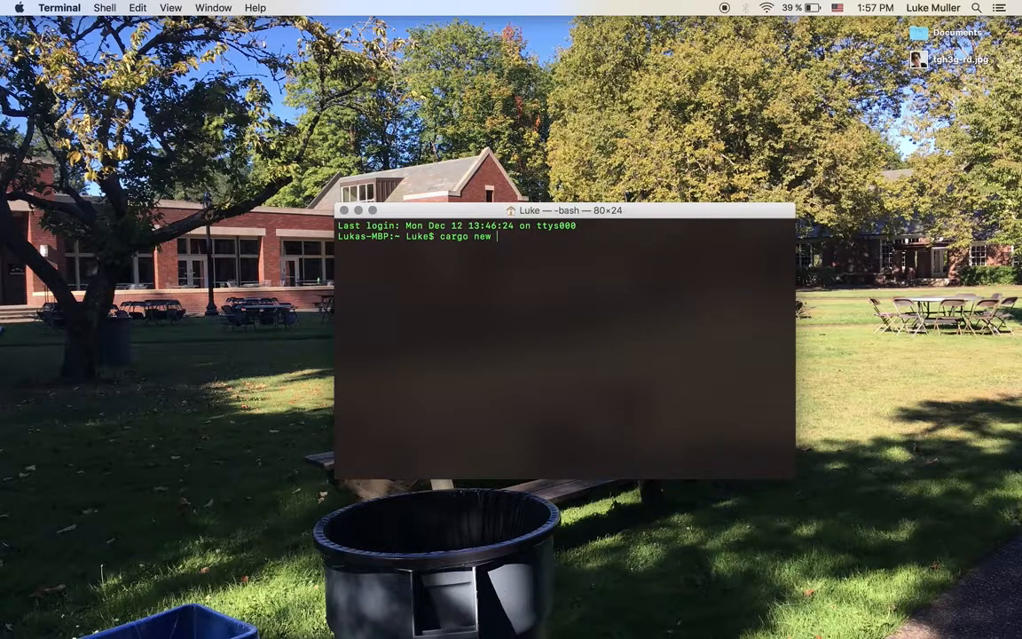
type("tutorial --bin")
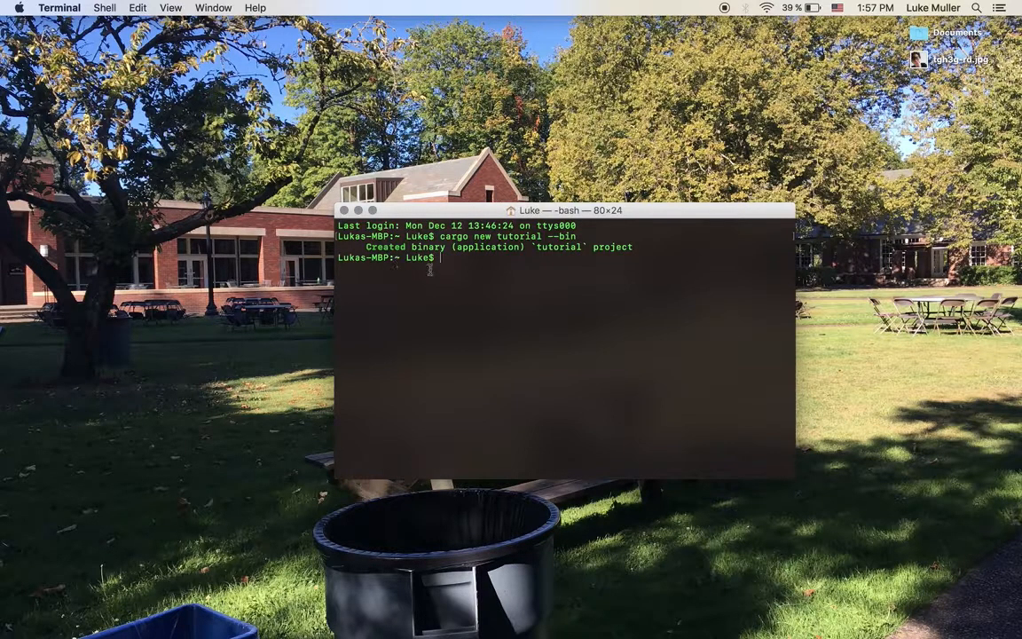
mouse_move(449, 284)
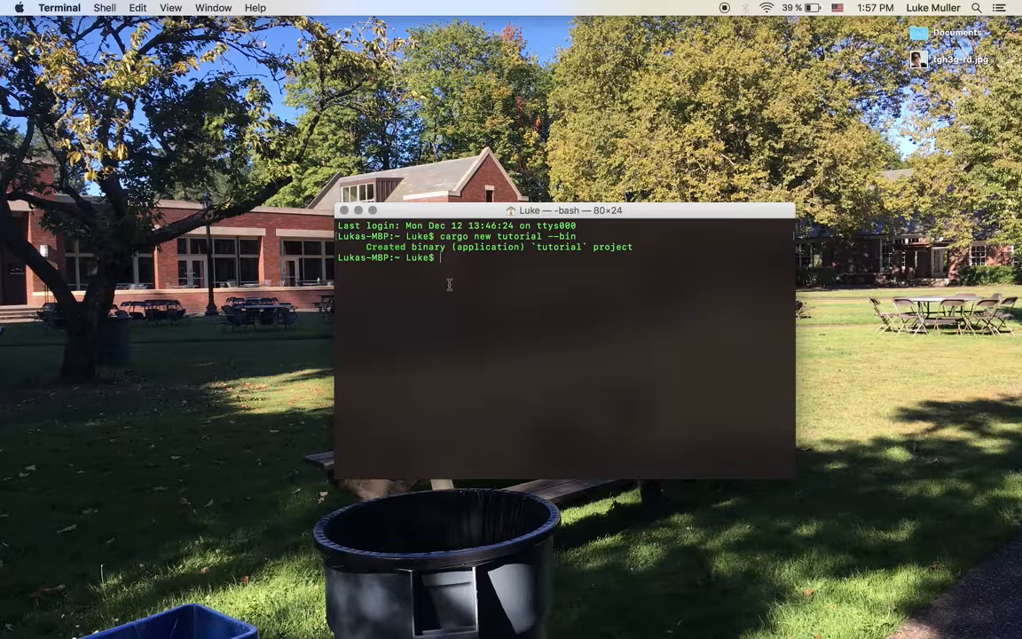
type("rm -rf tutorial")
type("cd desktop")
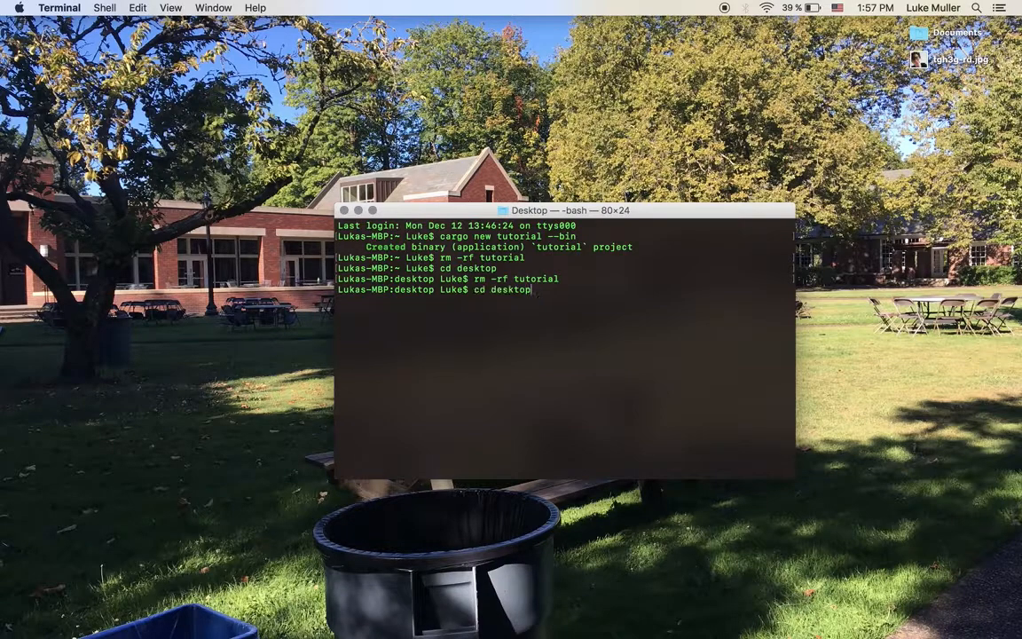
type("cargo new tutorial --bin")
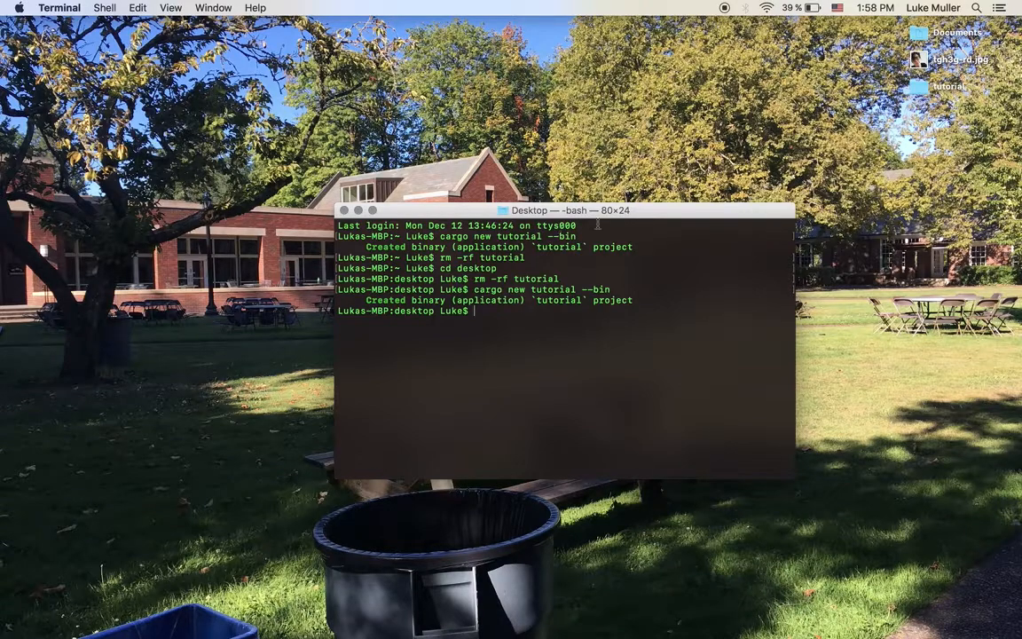
Enter the tutorial folder and list its contents, showing Cargo.toml and src
type("cd tutoria")
type("cd src")
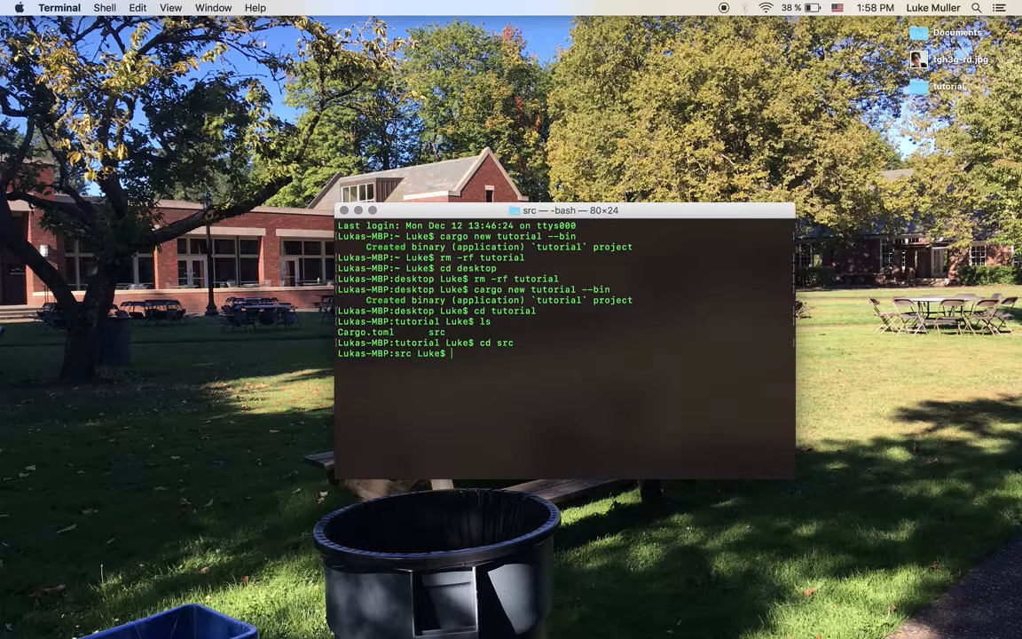
type("ls")
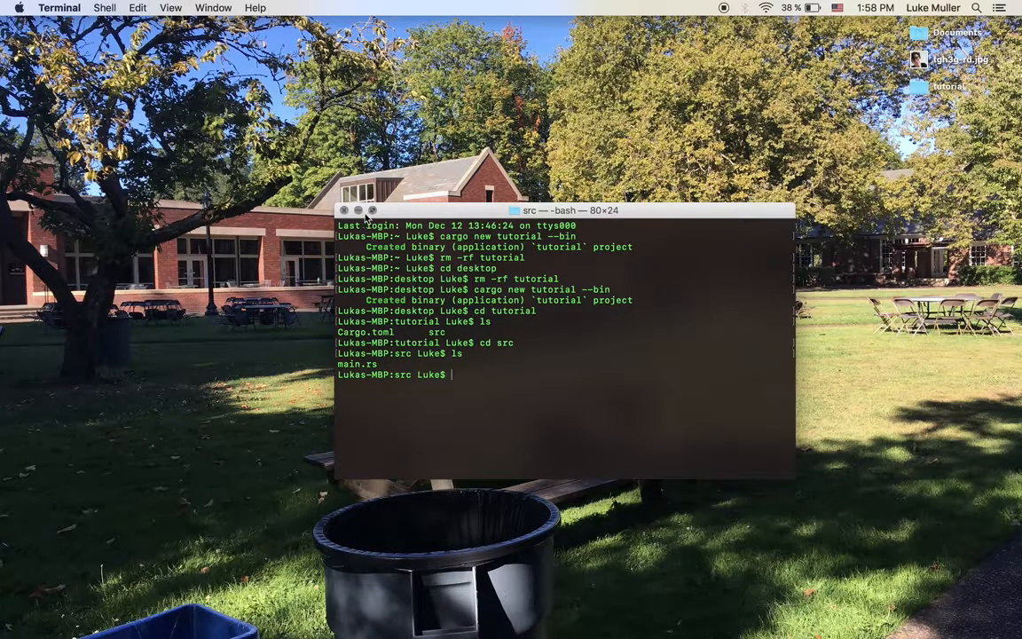
mouse_move(617, 131)
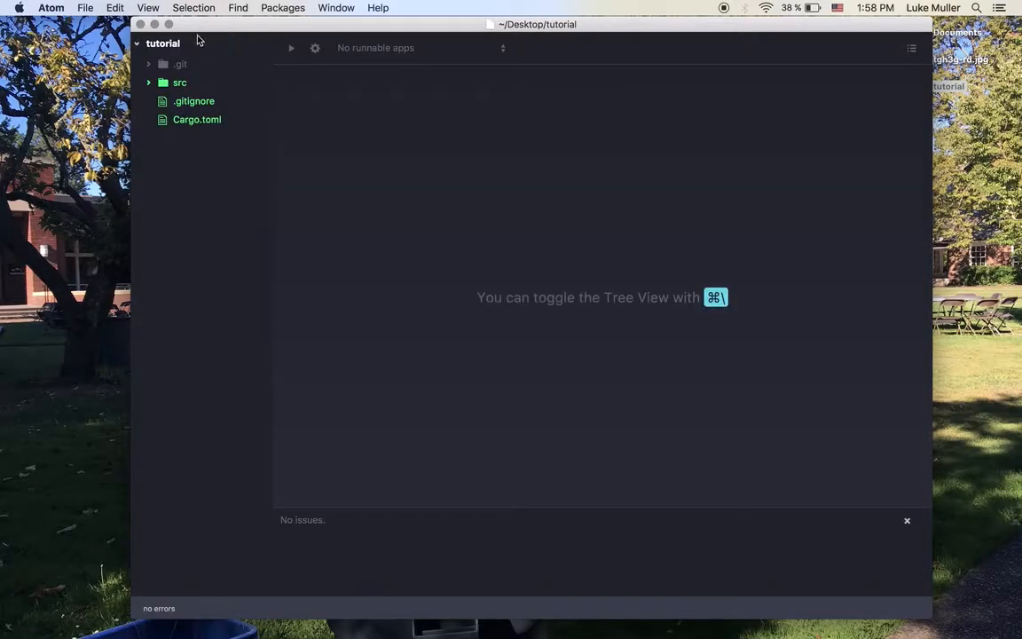
Open src/main.rs in Atom and delete the println!("Hello, world!") line
left_click(178, 82)
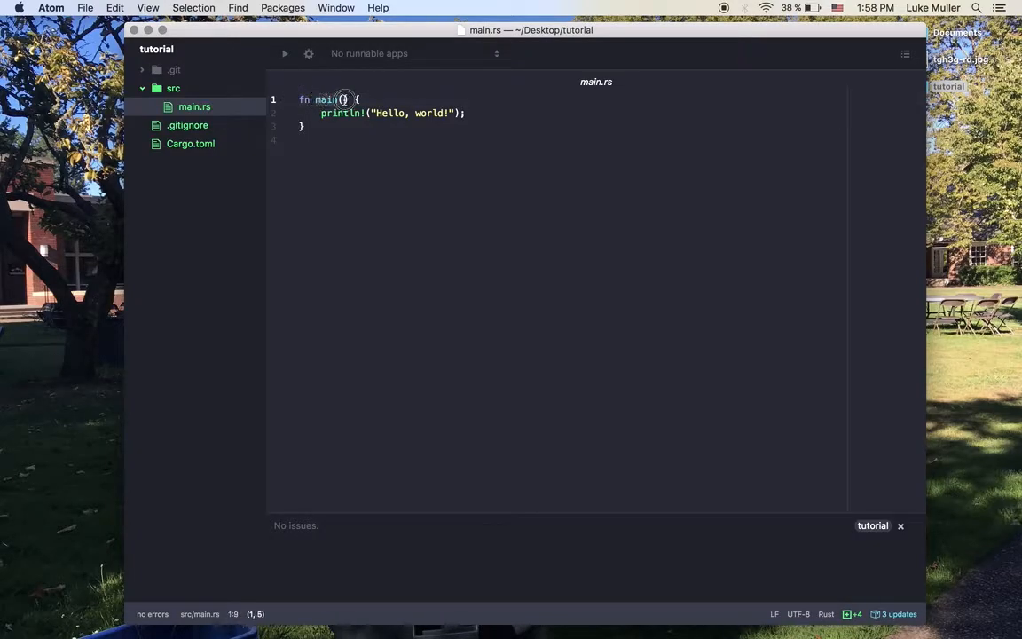
left_click(341, 99)
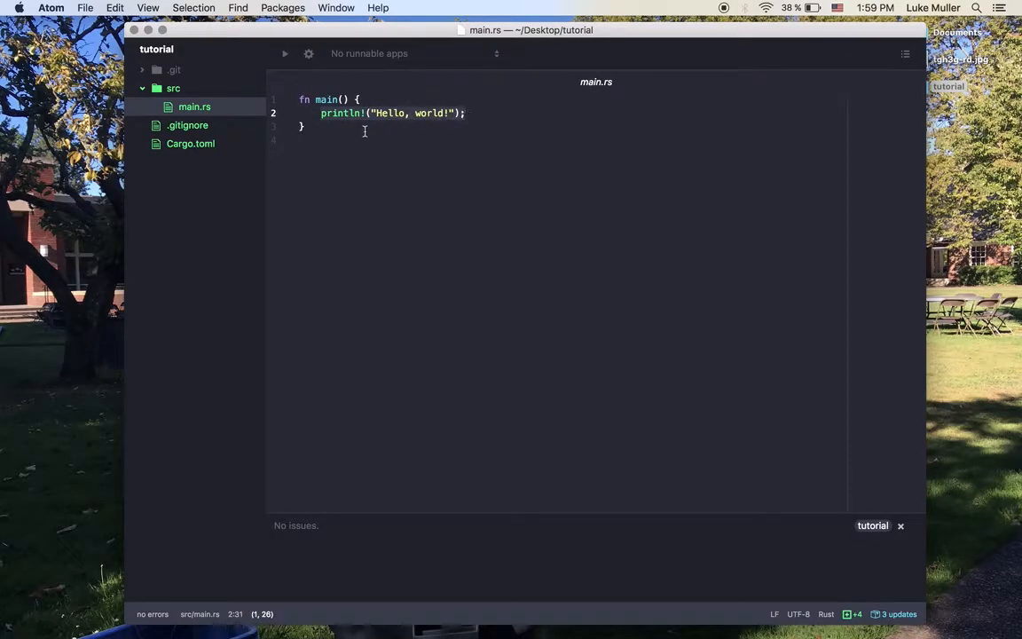
left_click(366, 113)
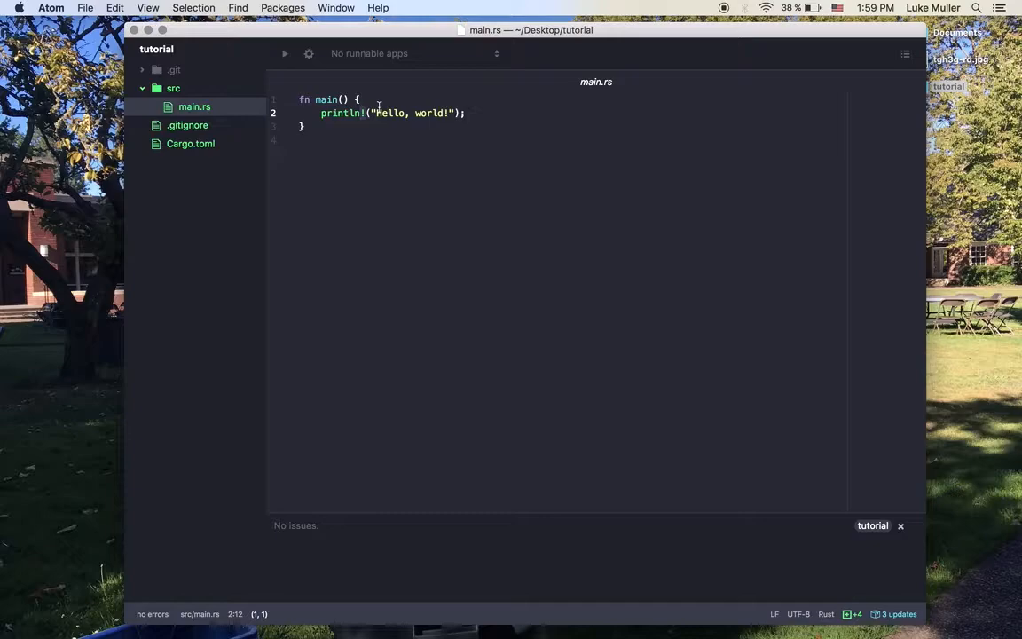
left_click(465, 112)
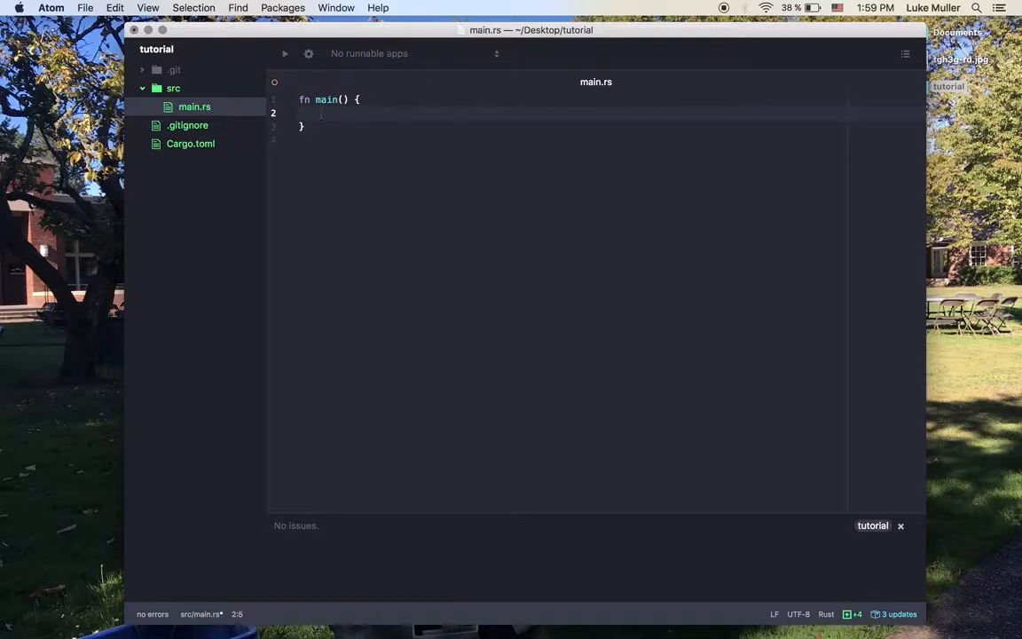
Declare a let names variable in main, removing the mut keyword
type("let")
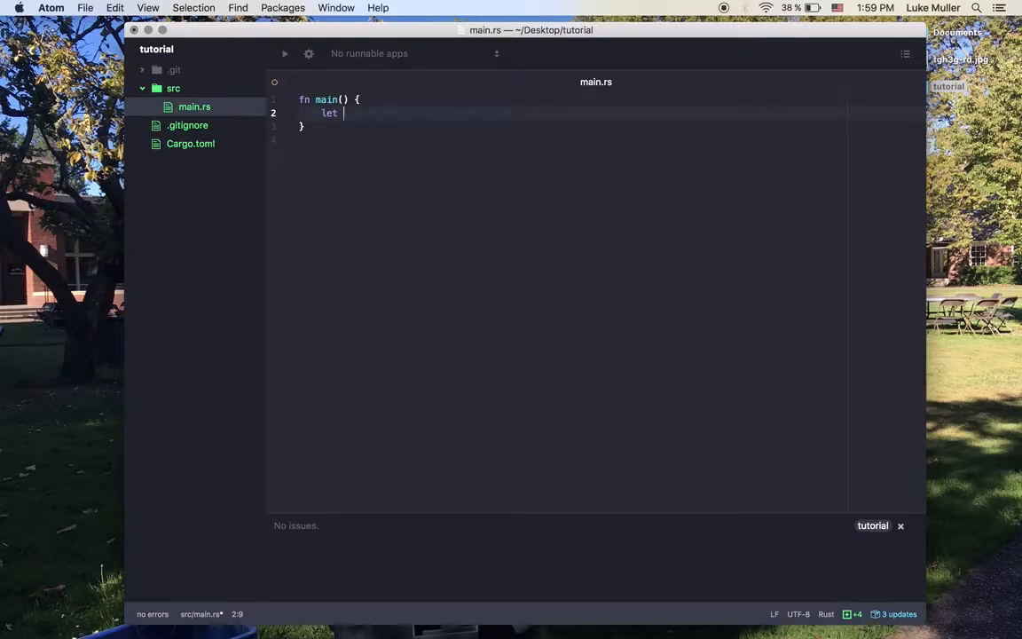
type("mut")
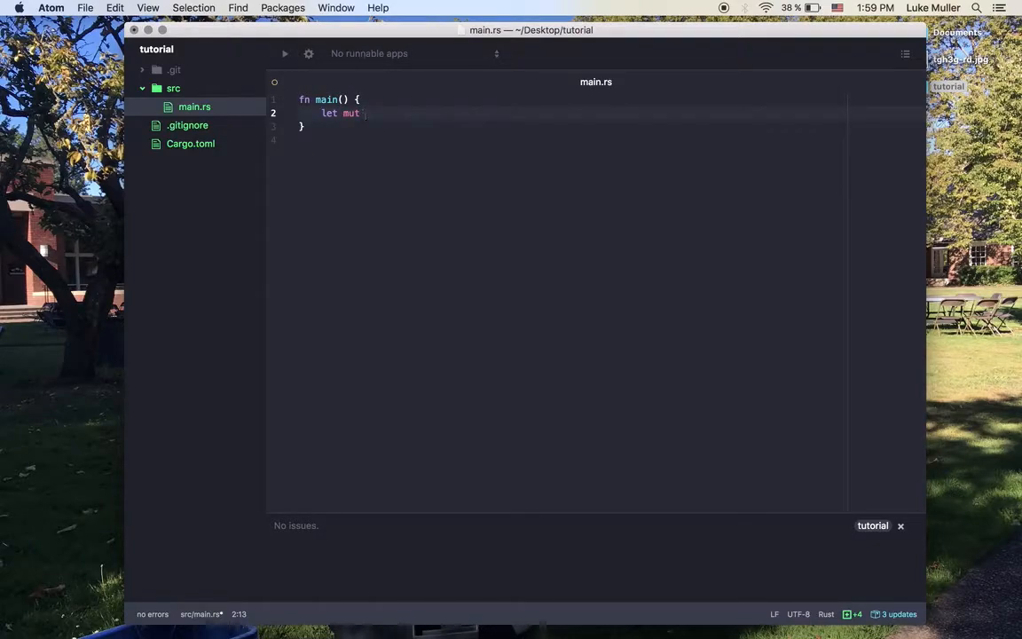
key("backspace")
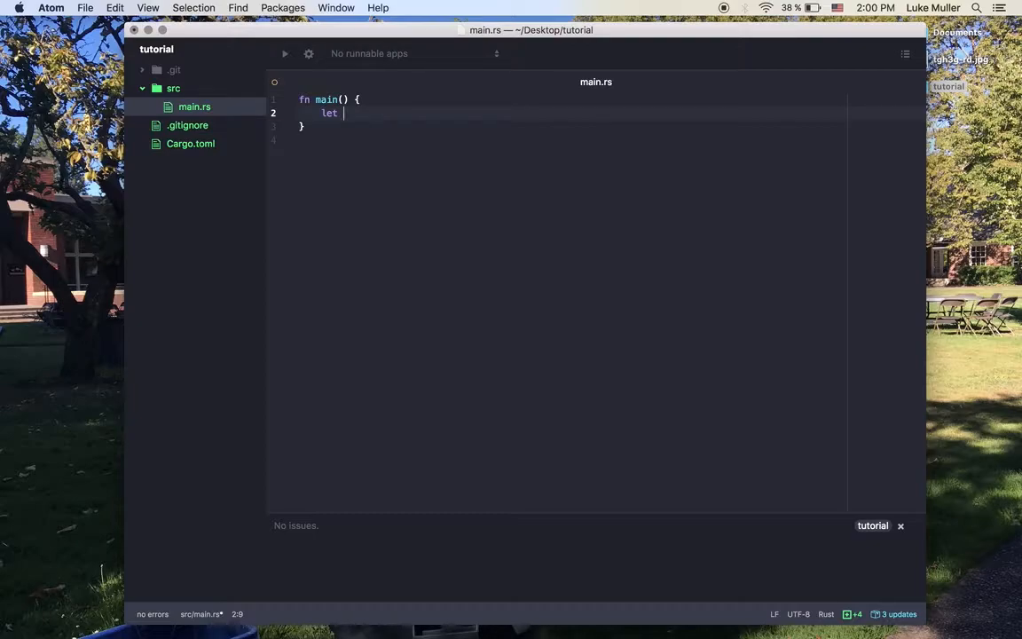
key("backspace")
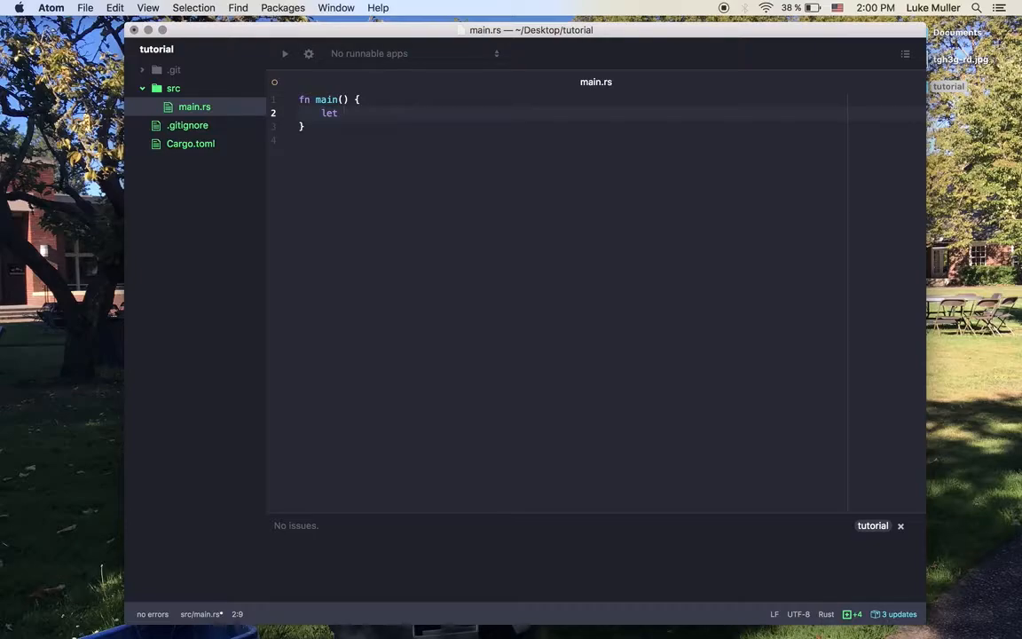
type("\" \"")
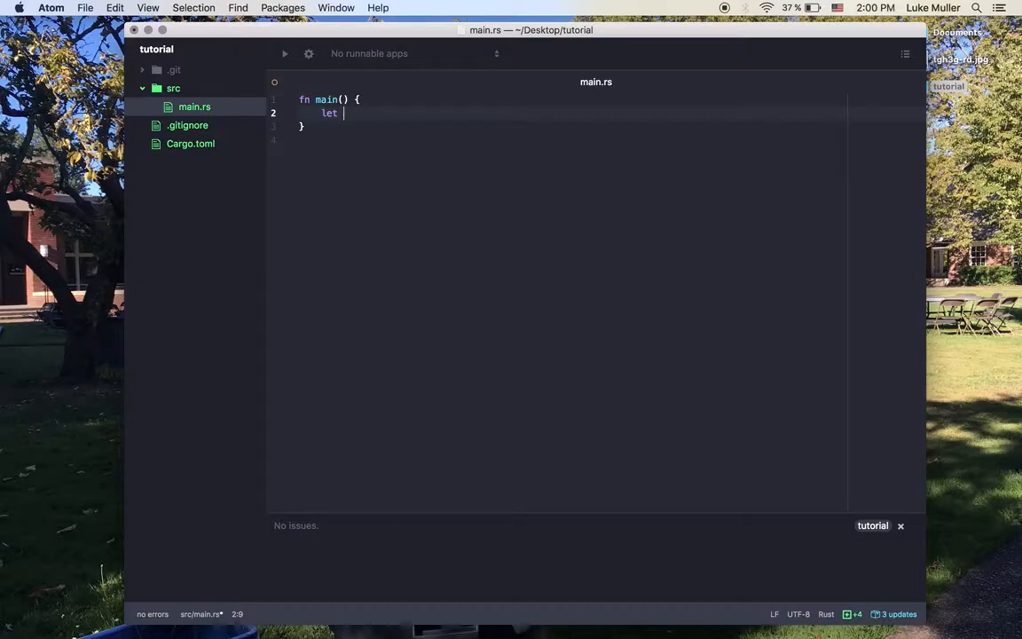
type("names")
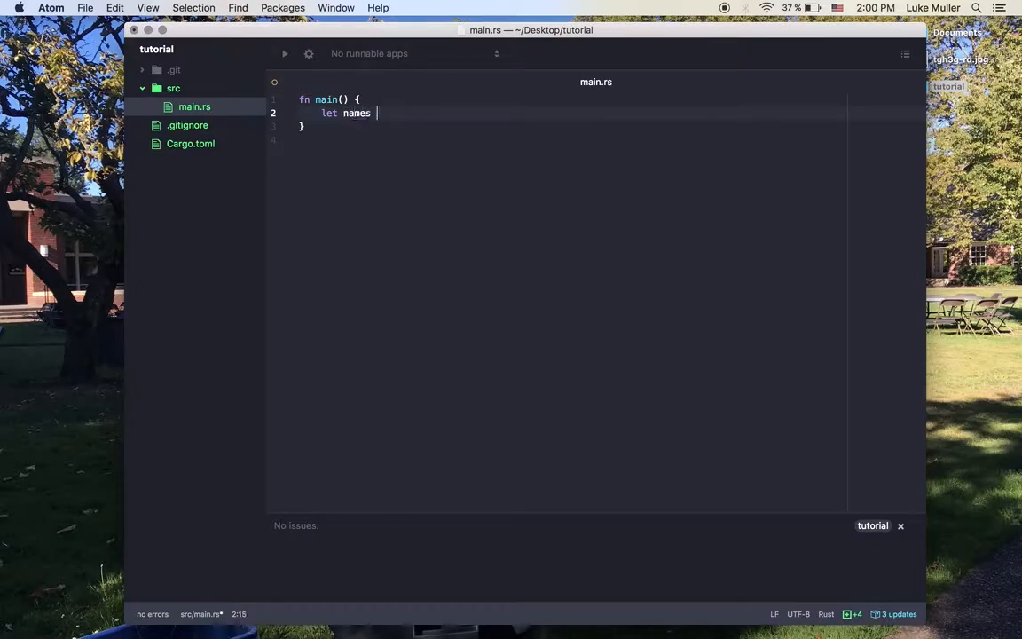
type("= []")
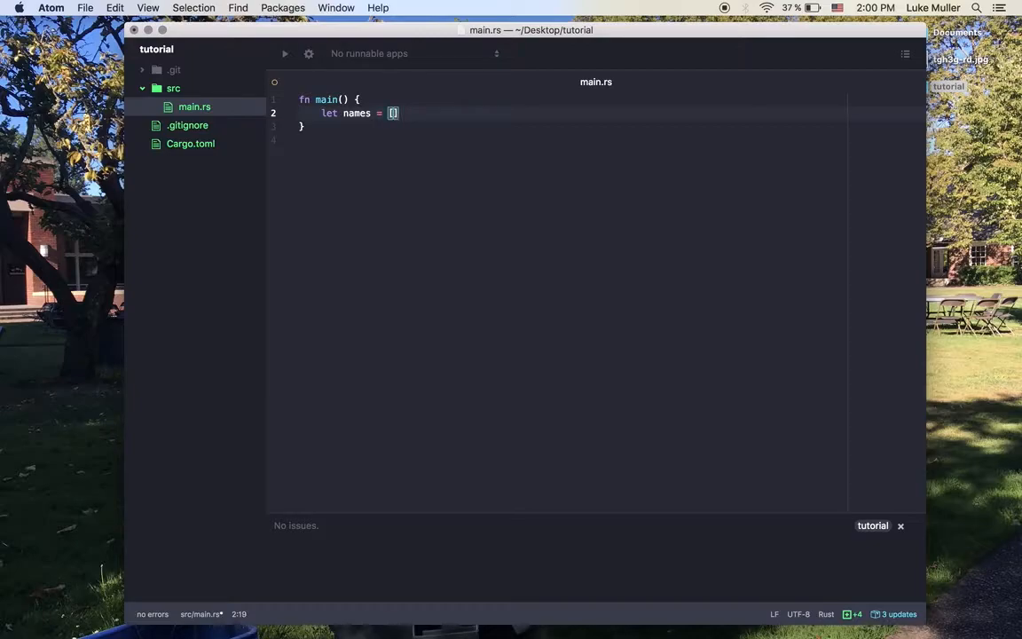
type(";")
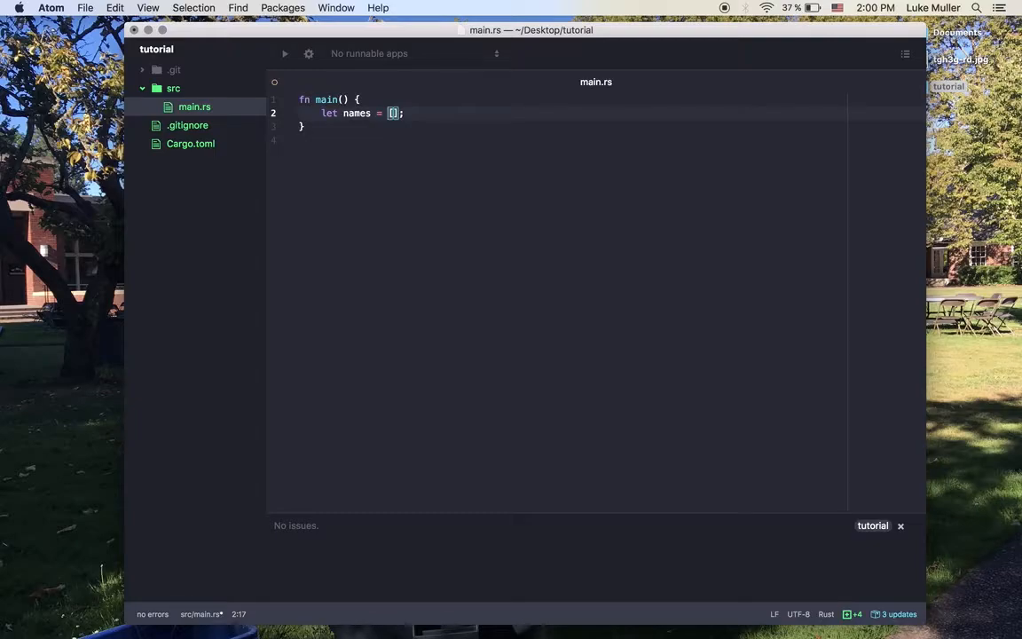
Make names a vec! of "Holly", "Lukas" and "Alexandra"
type("vec!")
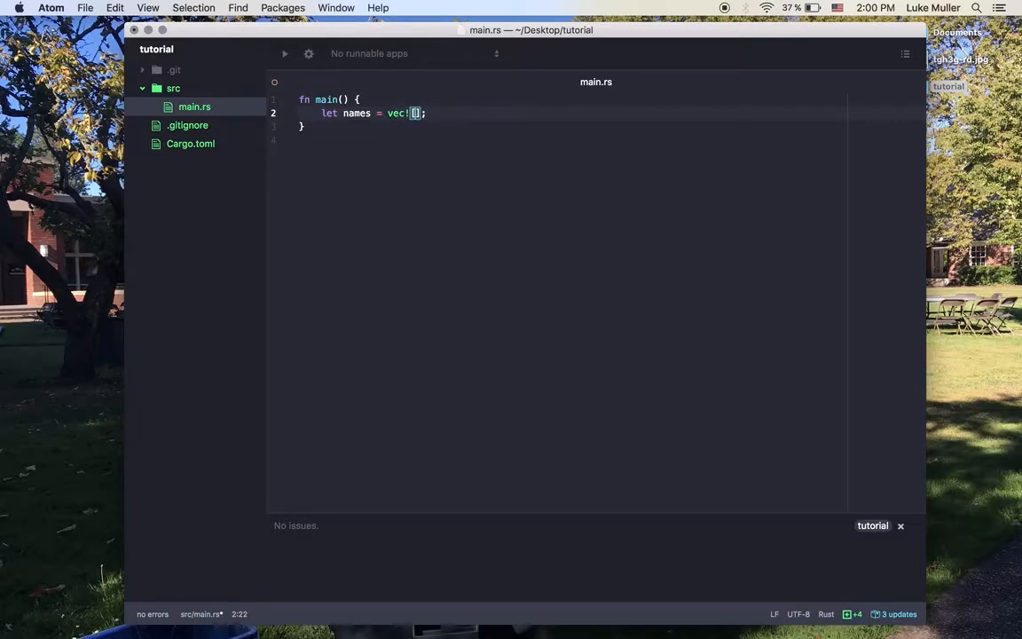
type("\"\"")
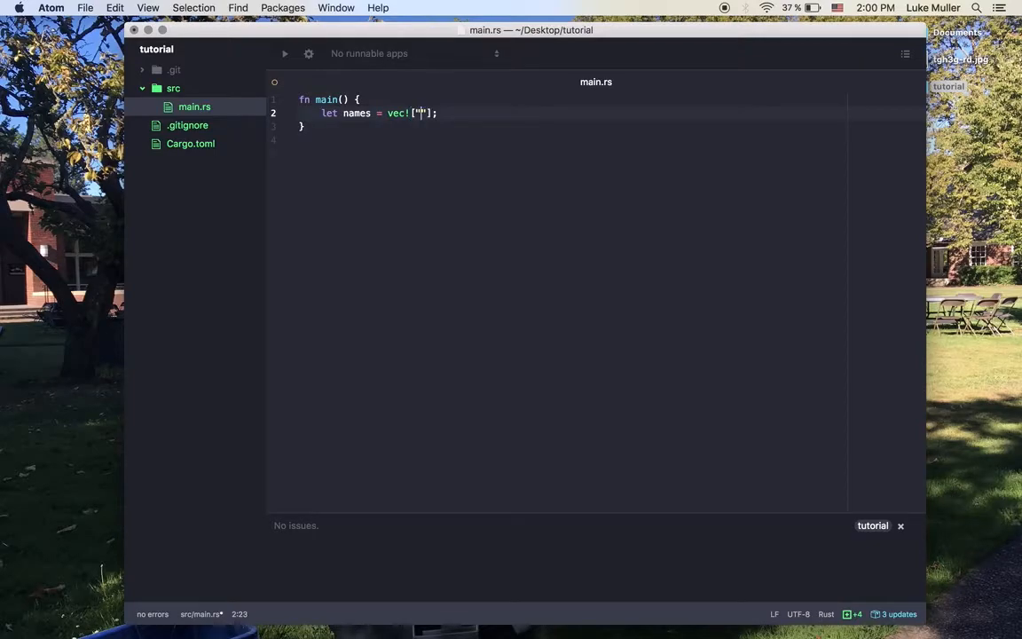
type("Holly\", \"L")
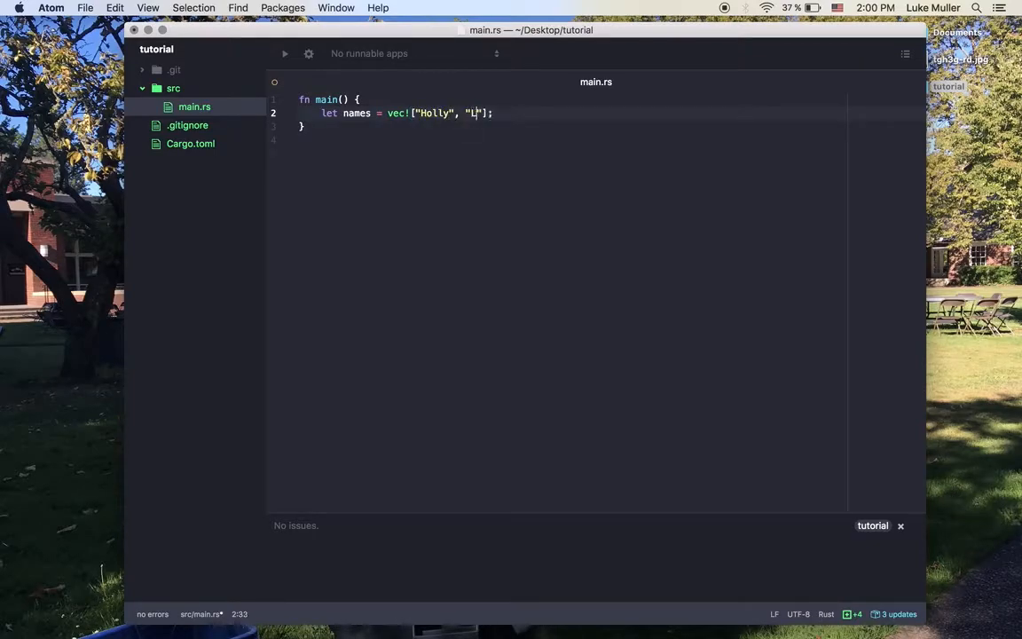
type("ukas\", \"Aelx")
type("let")
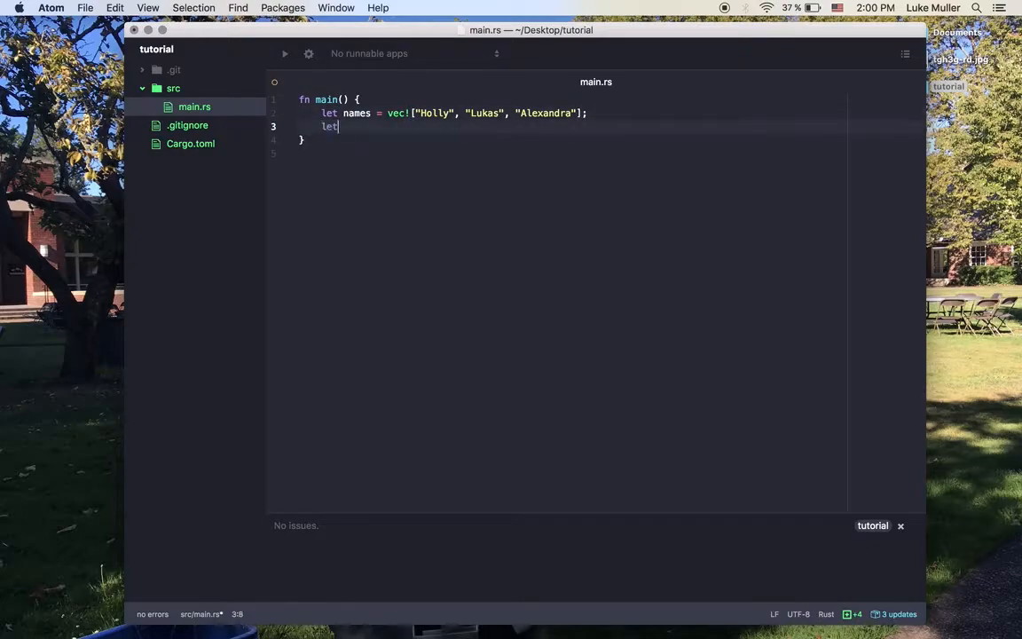
Declare let indecies = vec![0,1,2,3,4,5]; in main.rs
type("indecies")
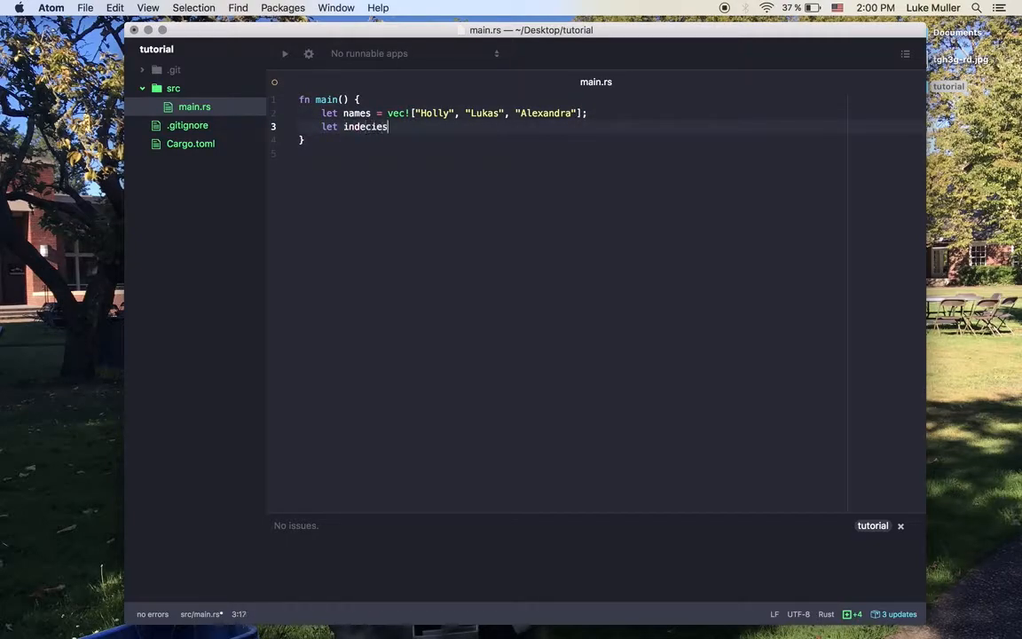
type("=")
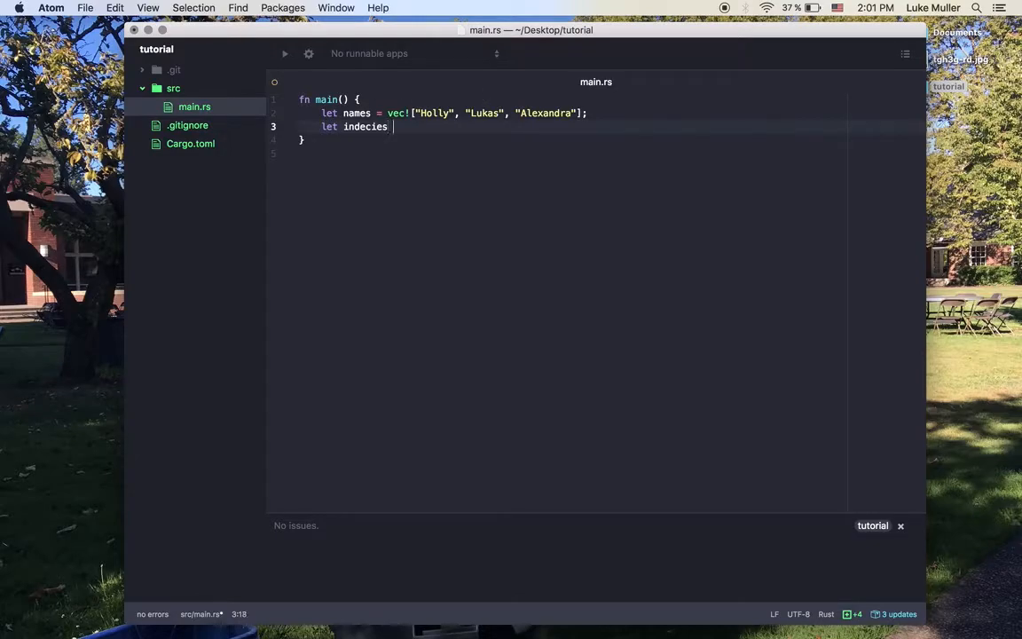
type("= vec![]")
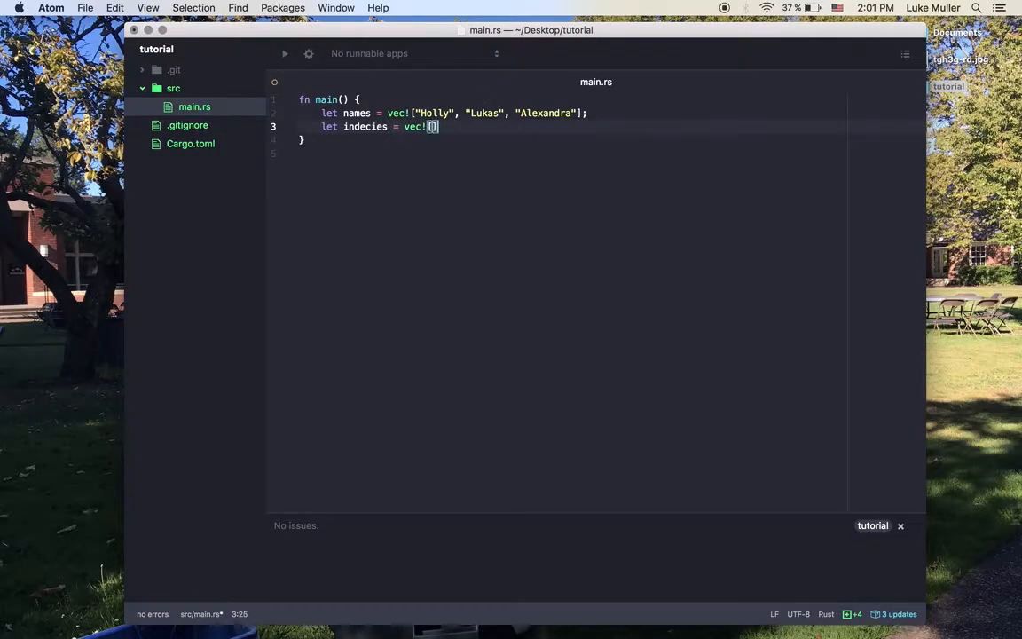
type("0")
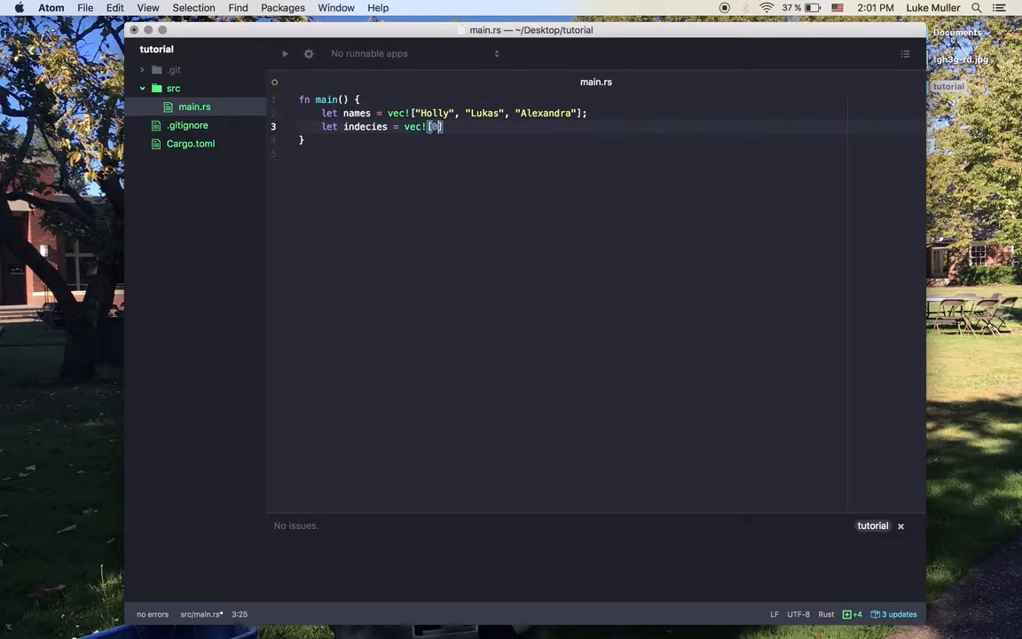
type(",1,2")
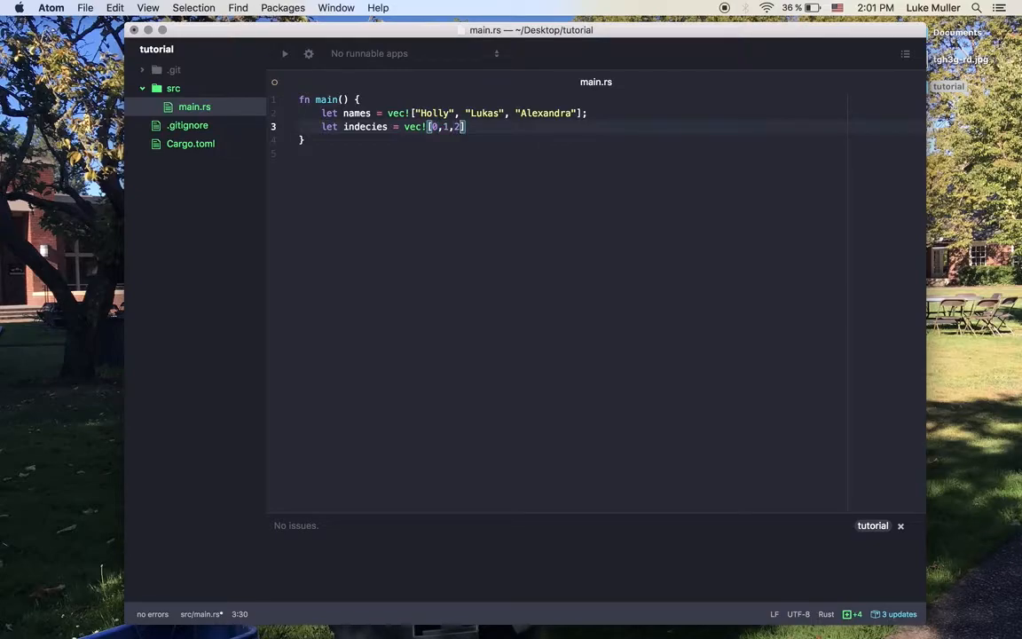
type(",3")
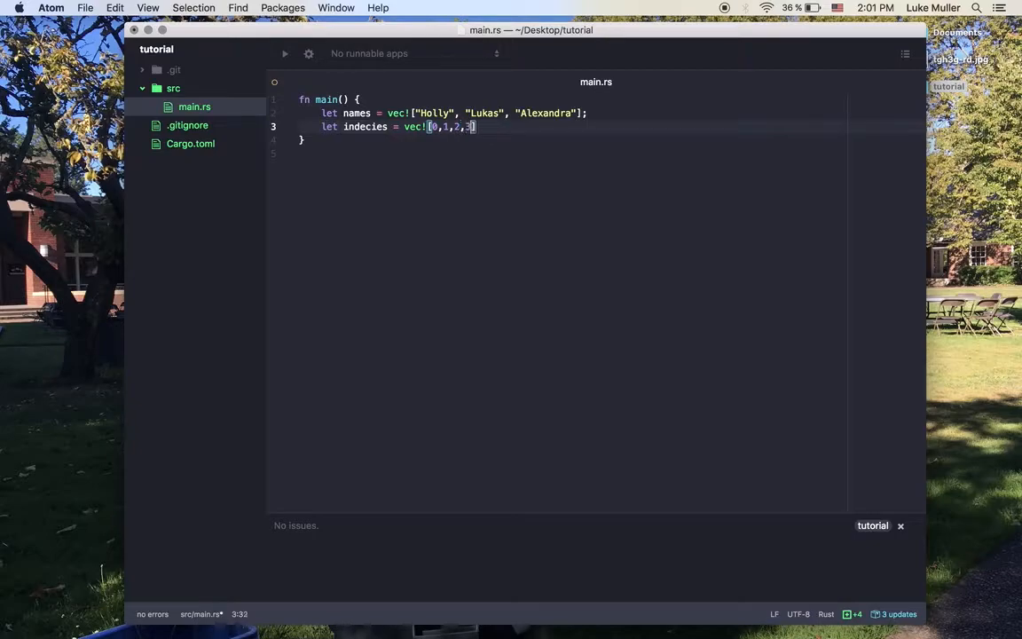
type(",4,5")
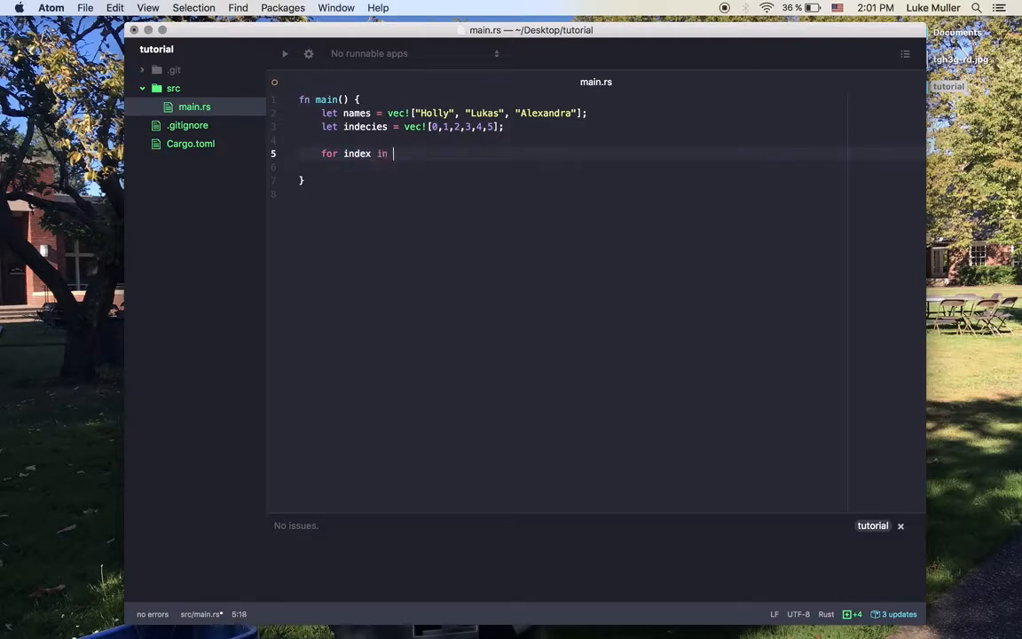
Give the for-over-indecies loop println!("Name {} for {}", names[index], index)
type("indecies")
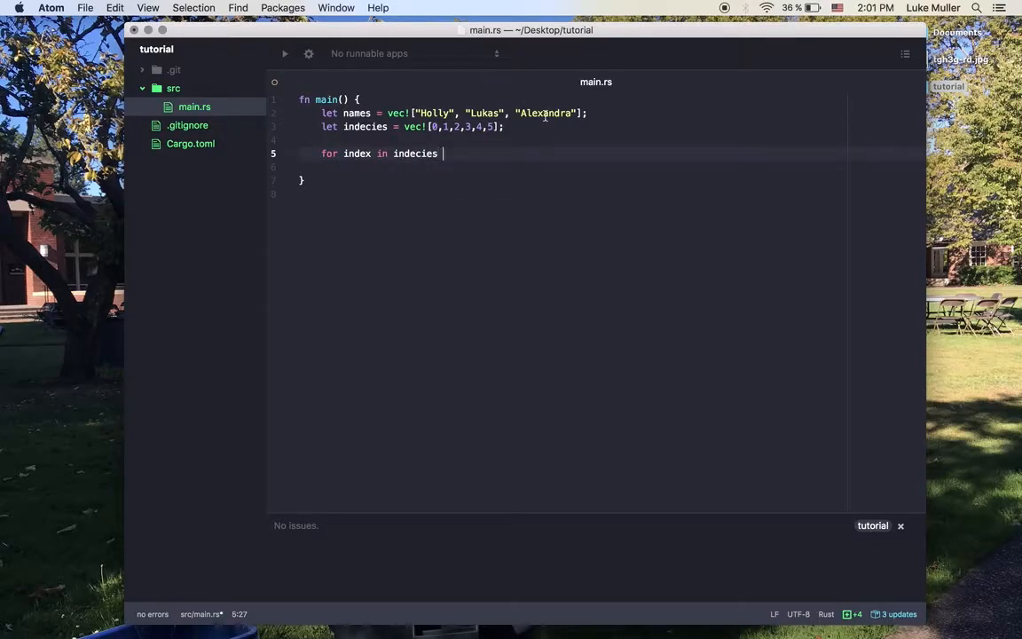
type("{")
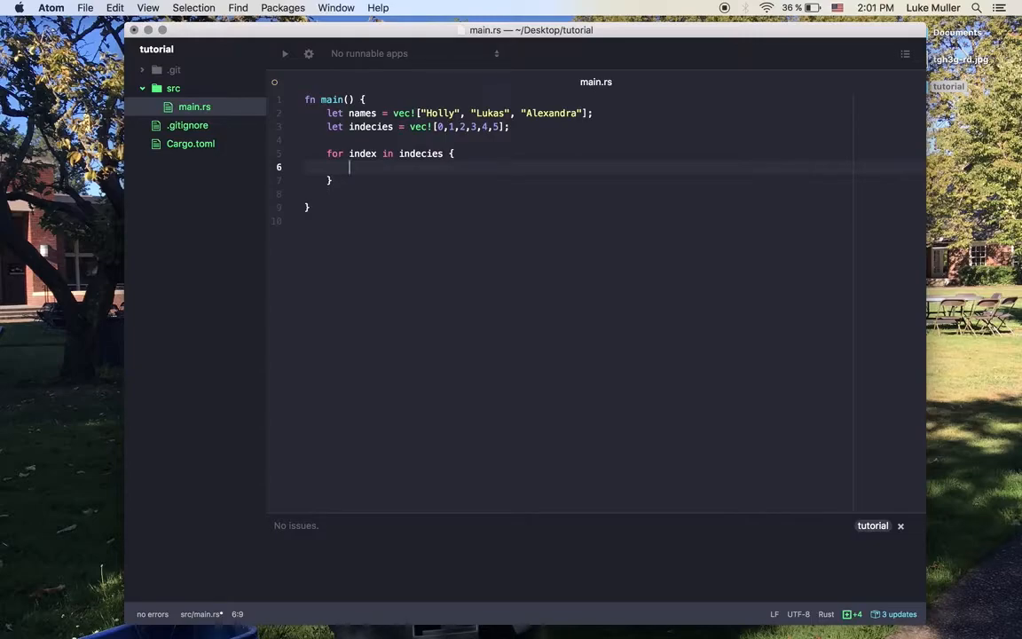
type("println!()")
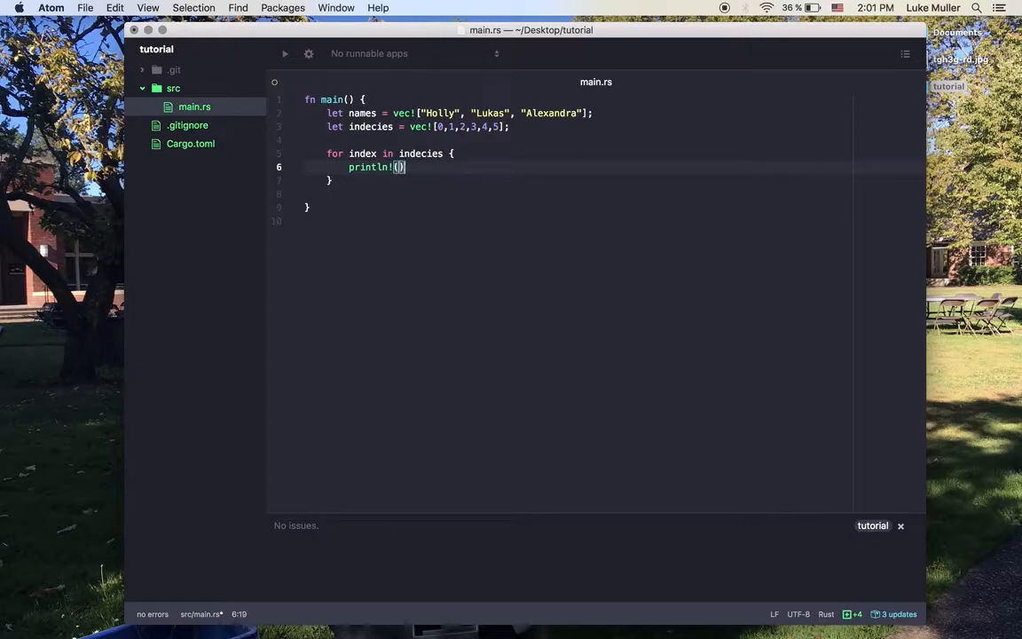
type("\"\";")
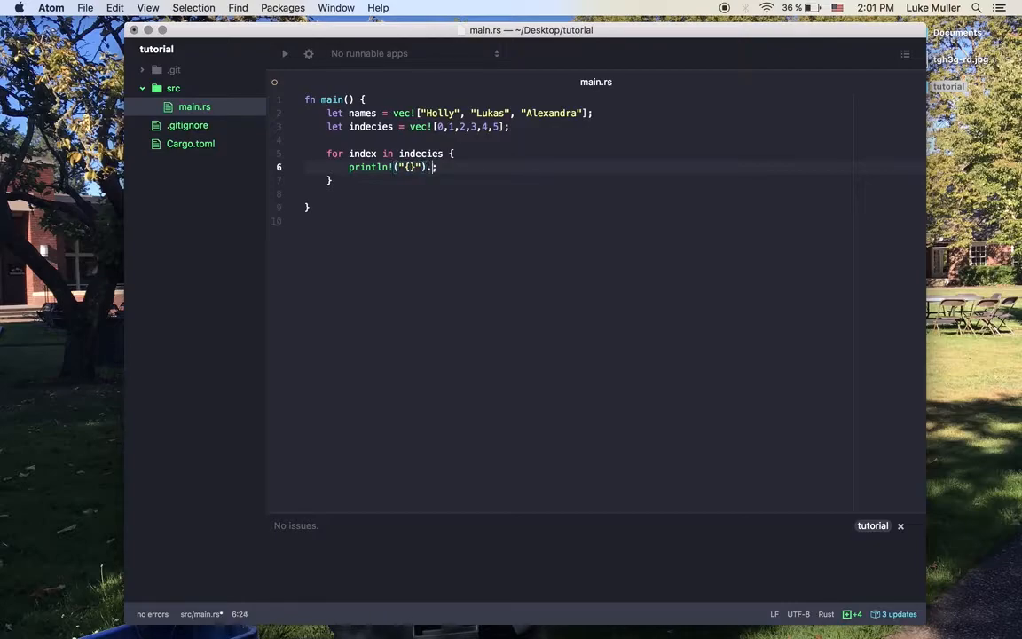
type(",")
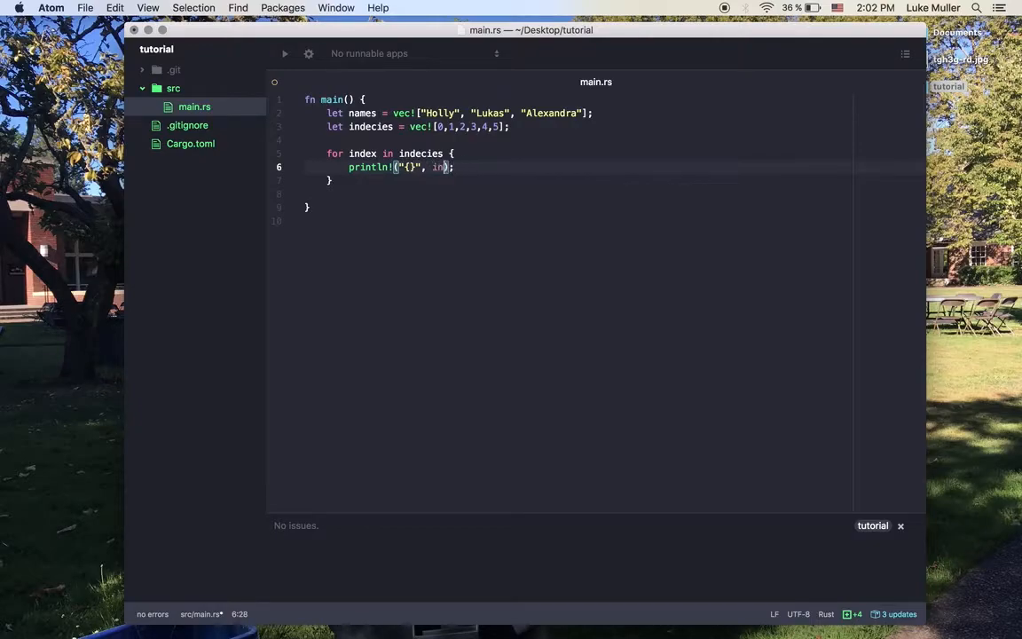
key("backspace")
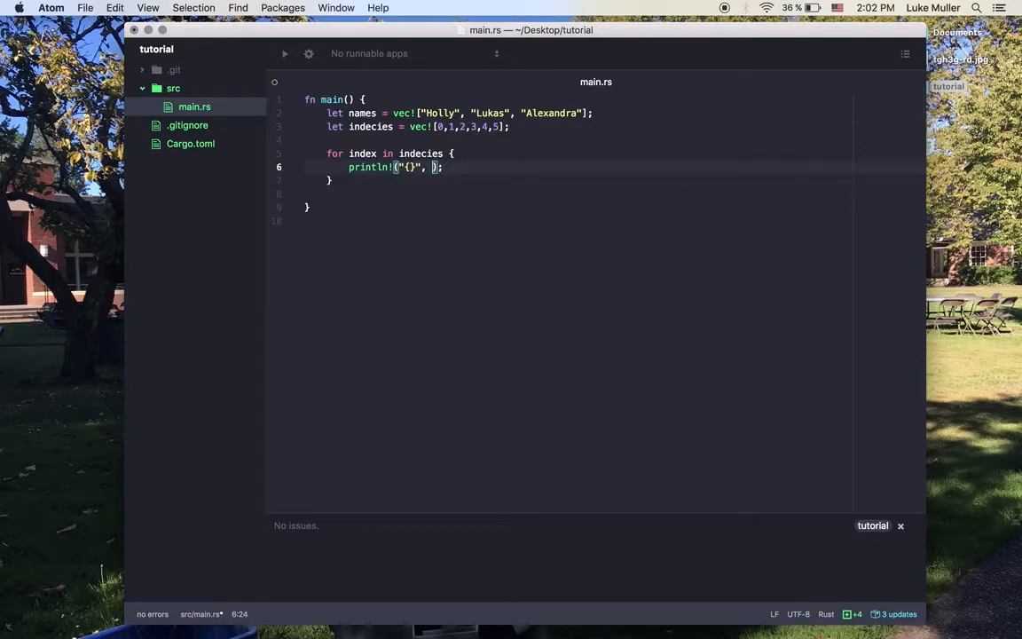
type("names[index]")
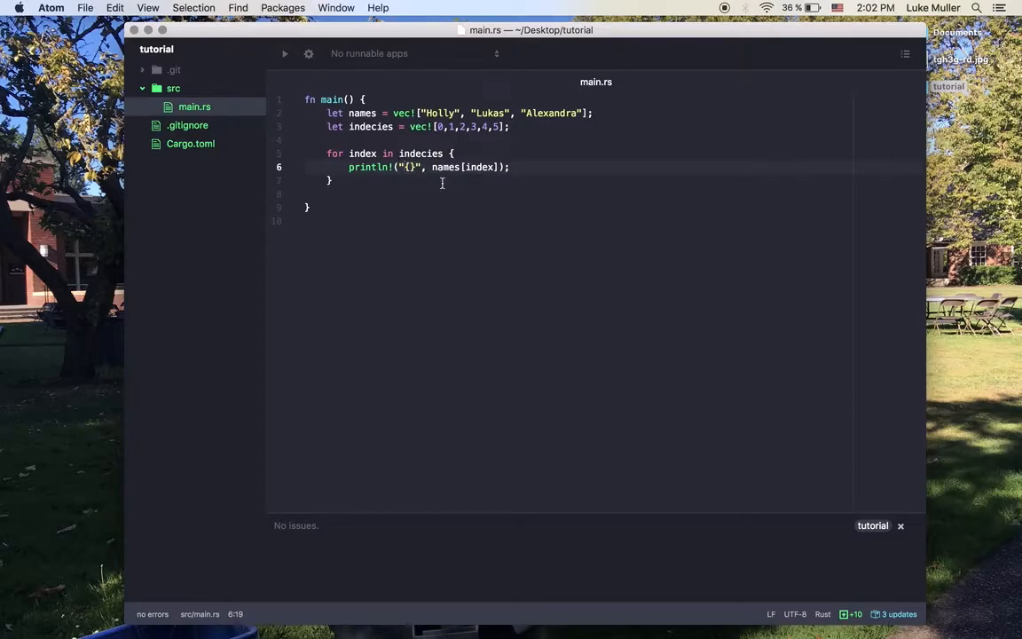
type("Name {} for")
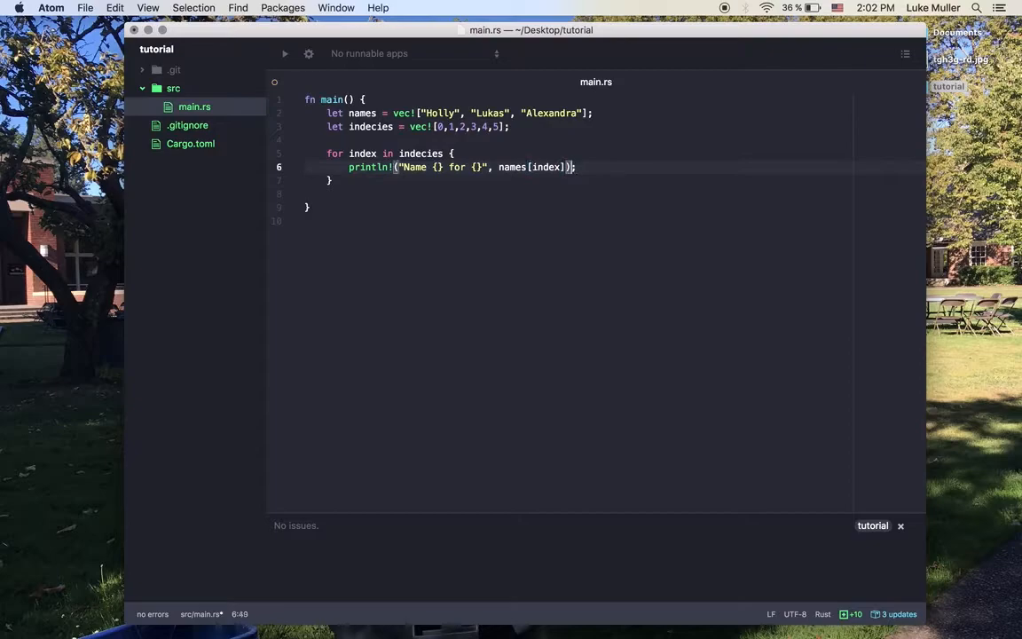
type(", index")
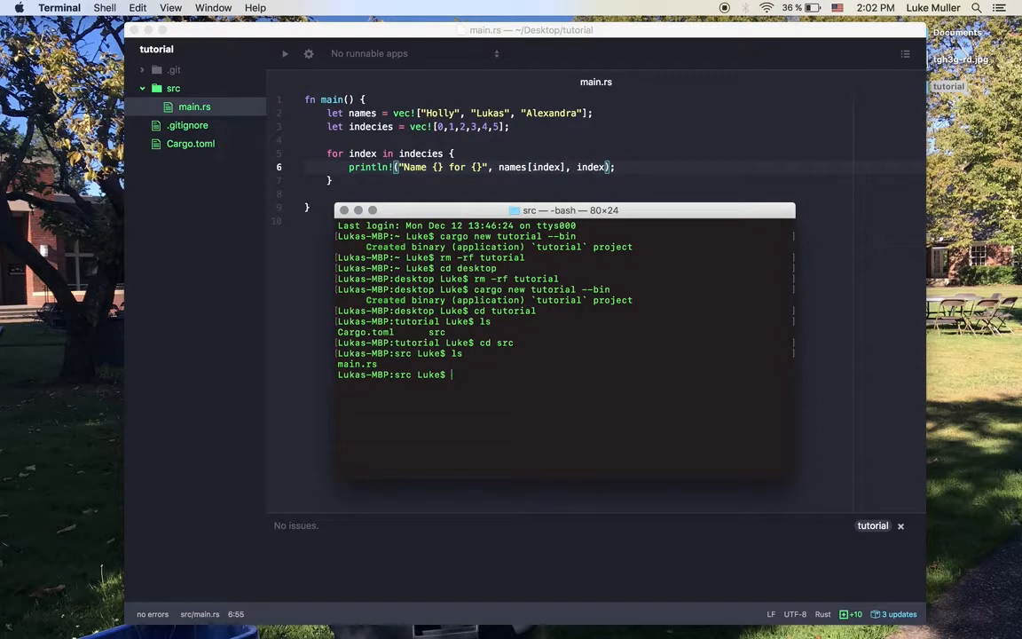
From the tutorial folder run cargo run, which prints three names then panics
type("cd ..")
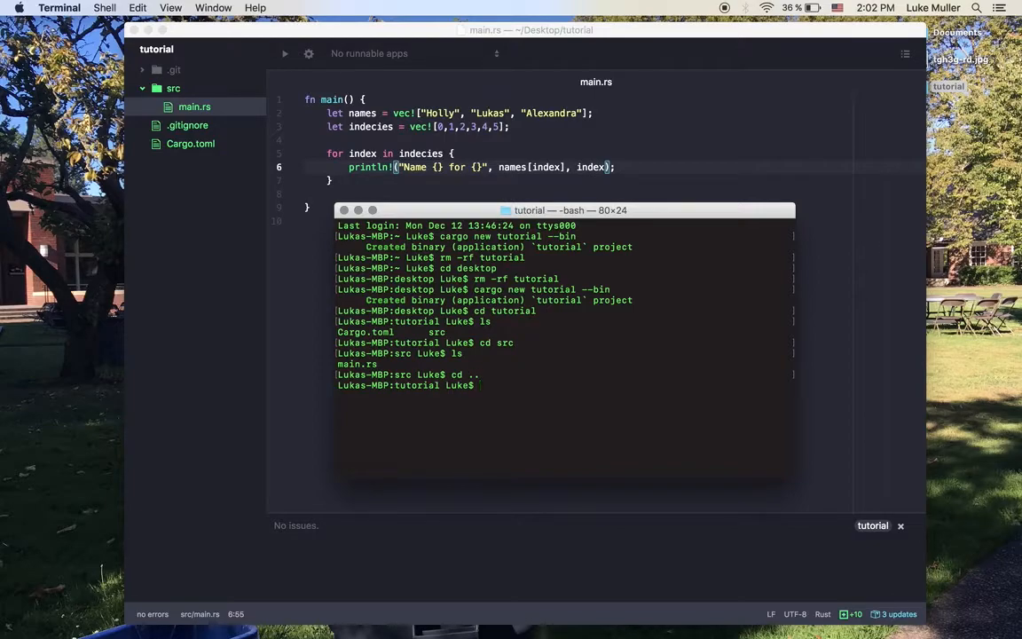
type("cargo run")
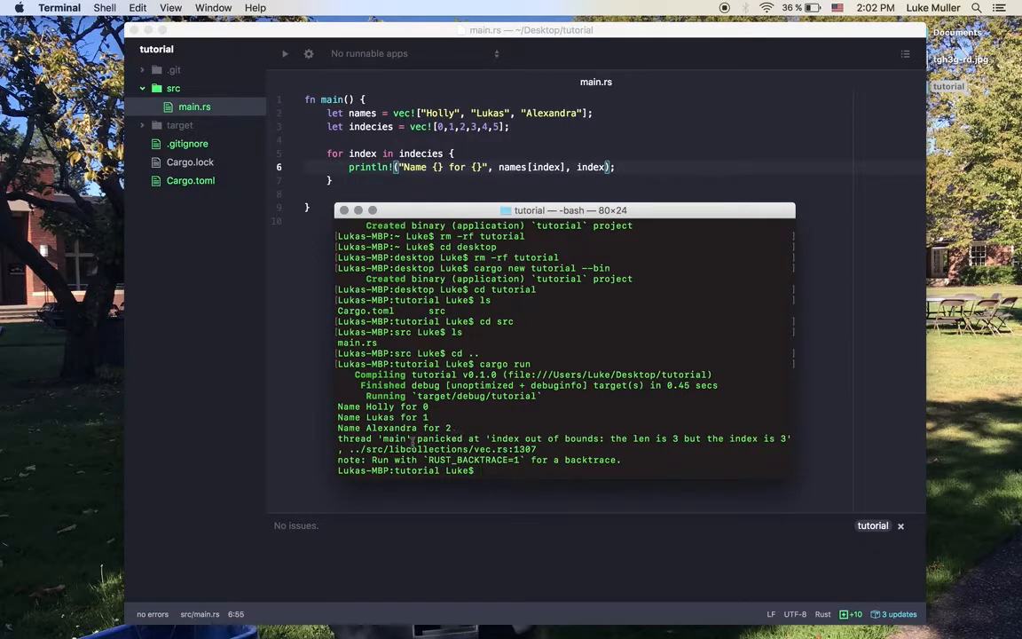
mouse_move(578, 418)
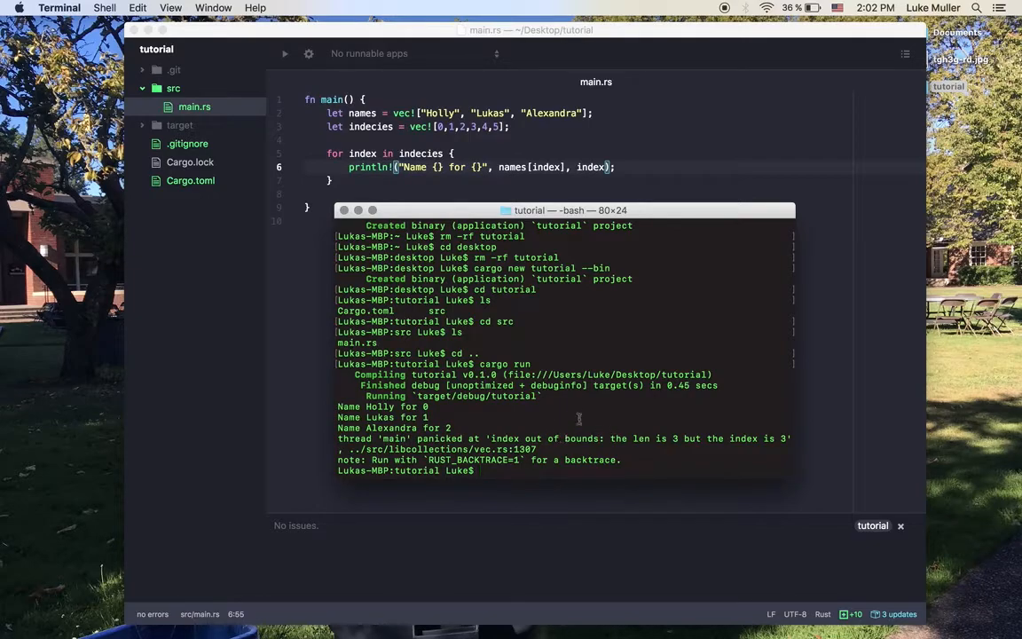
mouse_move(486, 98)
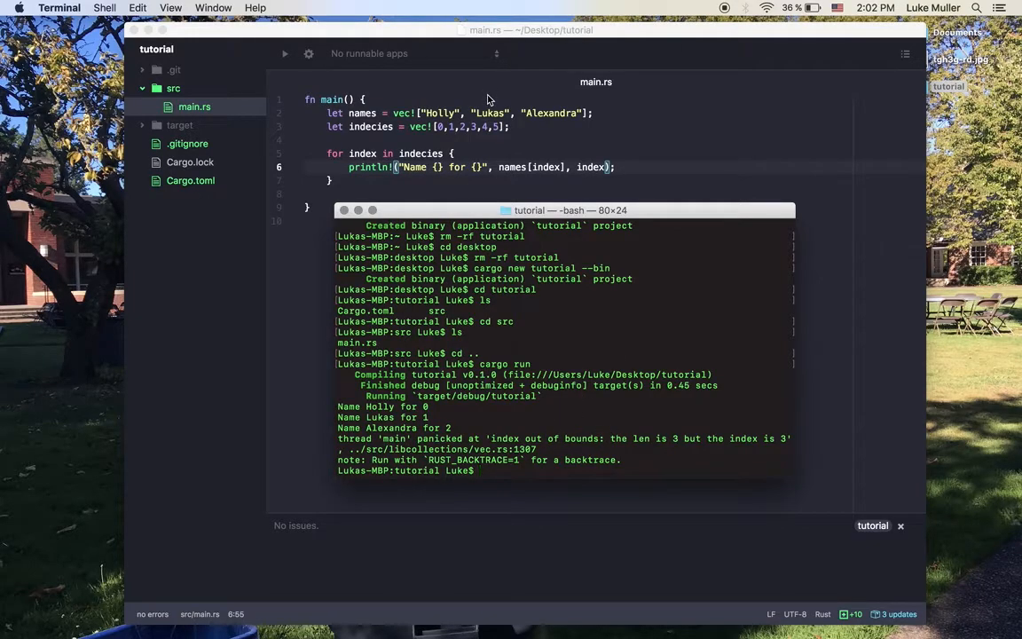
mouse_move(487, 111)
type("ma")
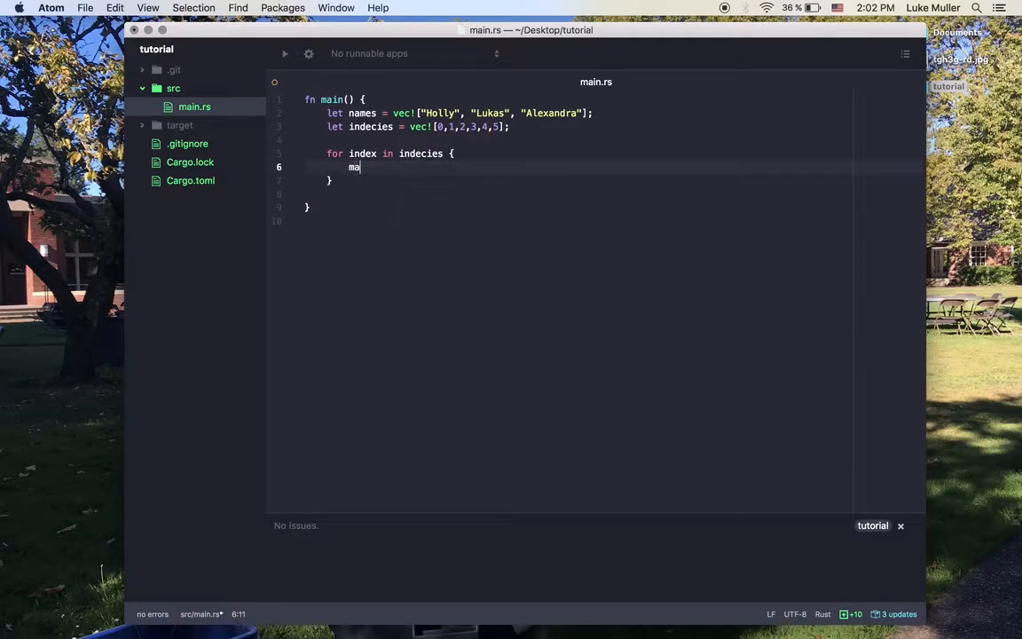
Add match names.get(index) with Some(x) printing "Name {} at index {}" using x and index
type("tch")
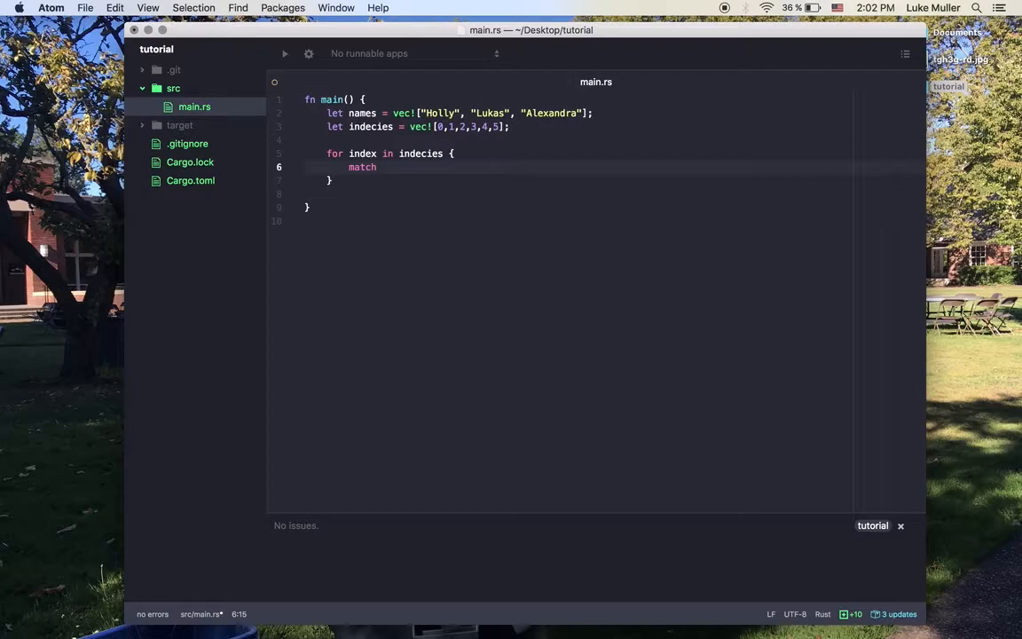
type("names.ge")
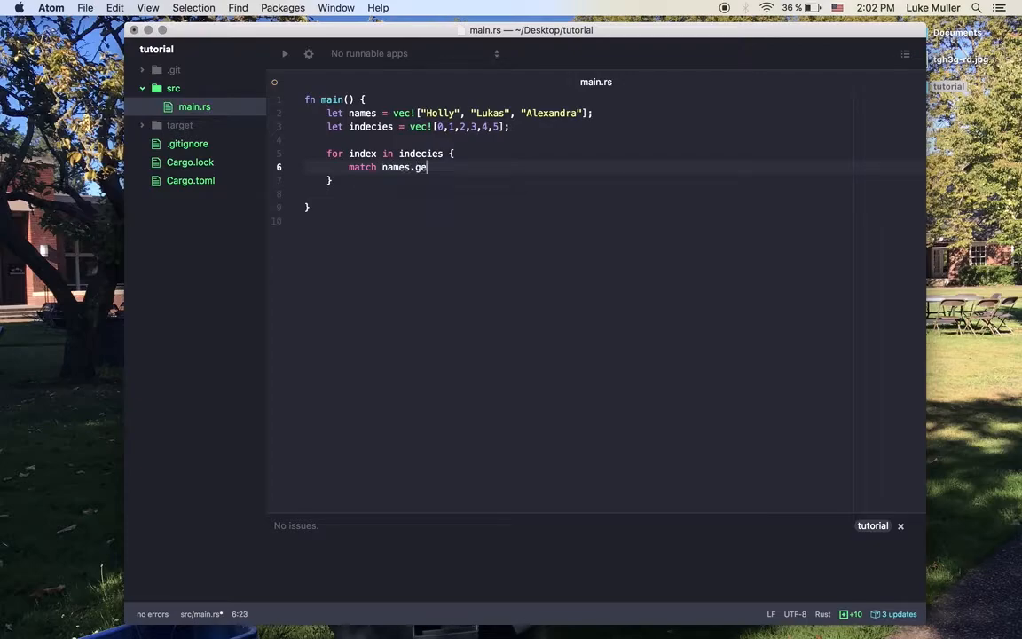
type("t(index) {")
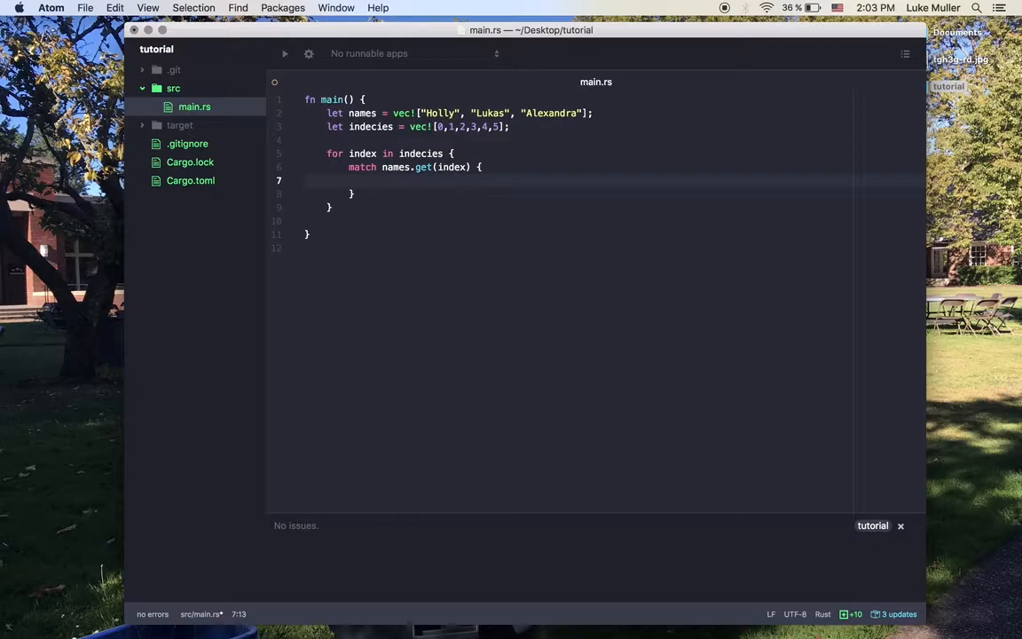
type("Some(x) =>")
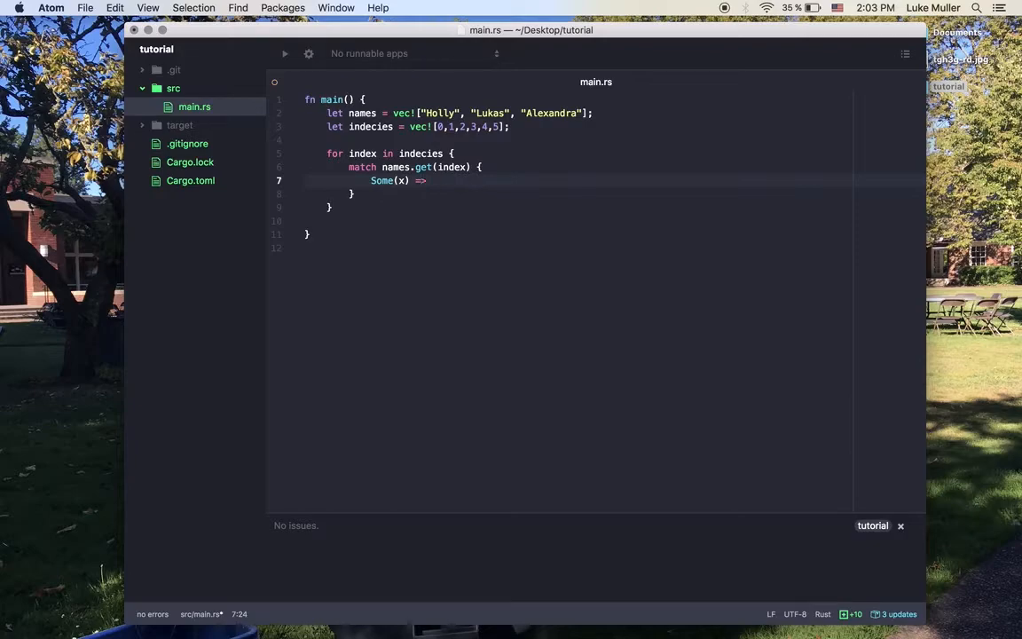
type("print")
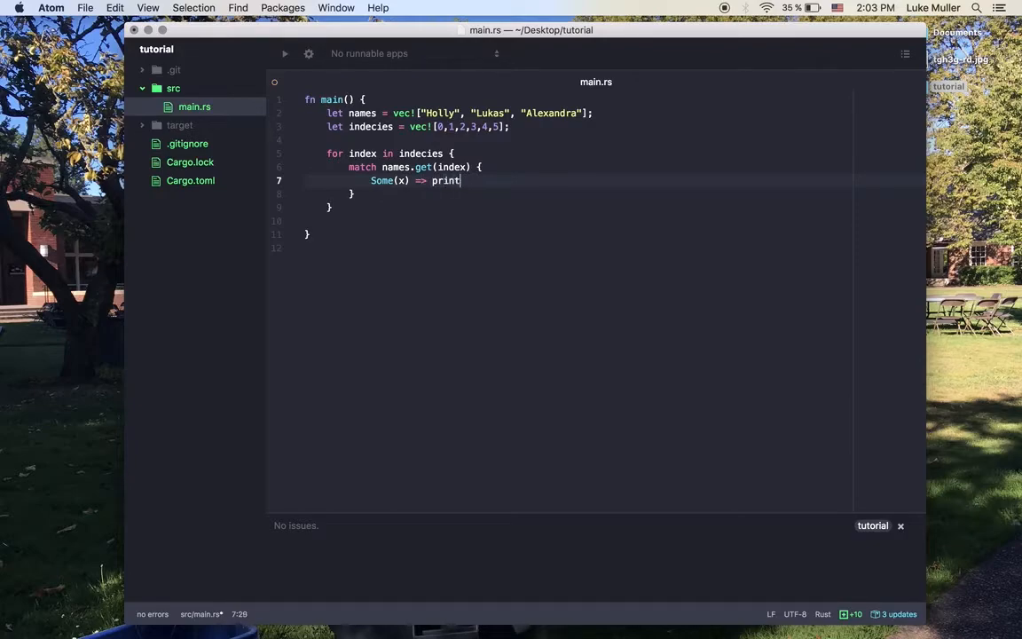
type("ln!()")
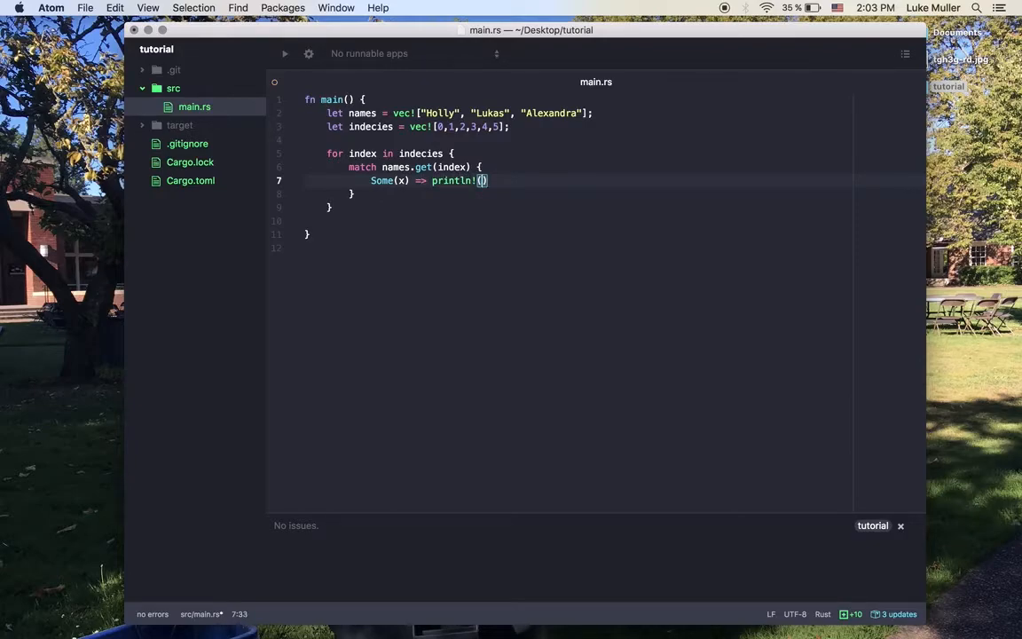
type("\"{}\"")
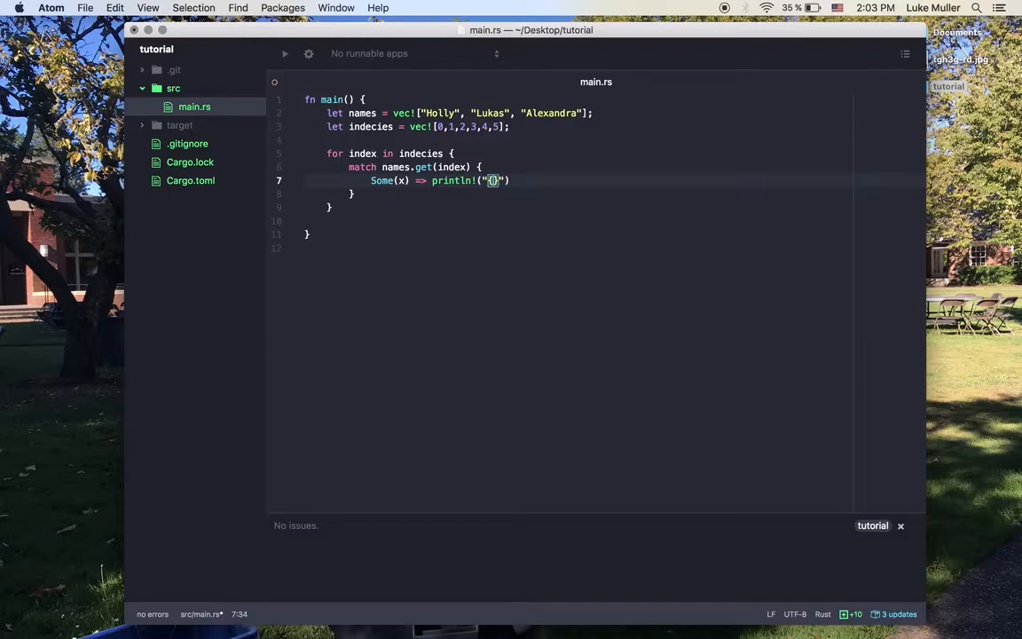
type("Name {} at inde")
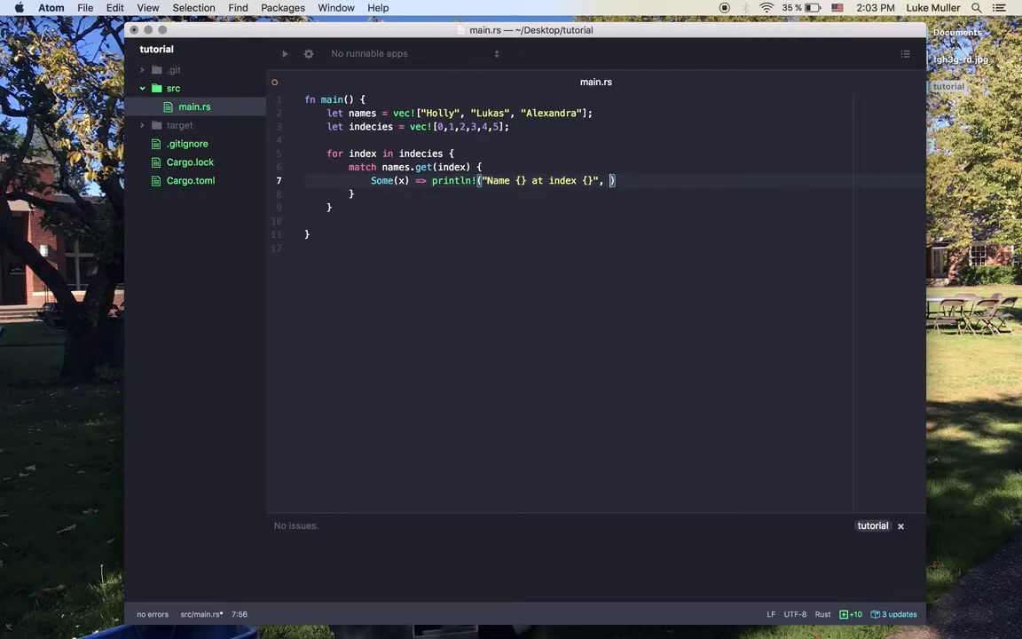
type("x,")
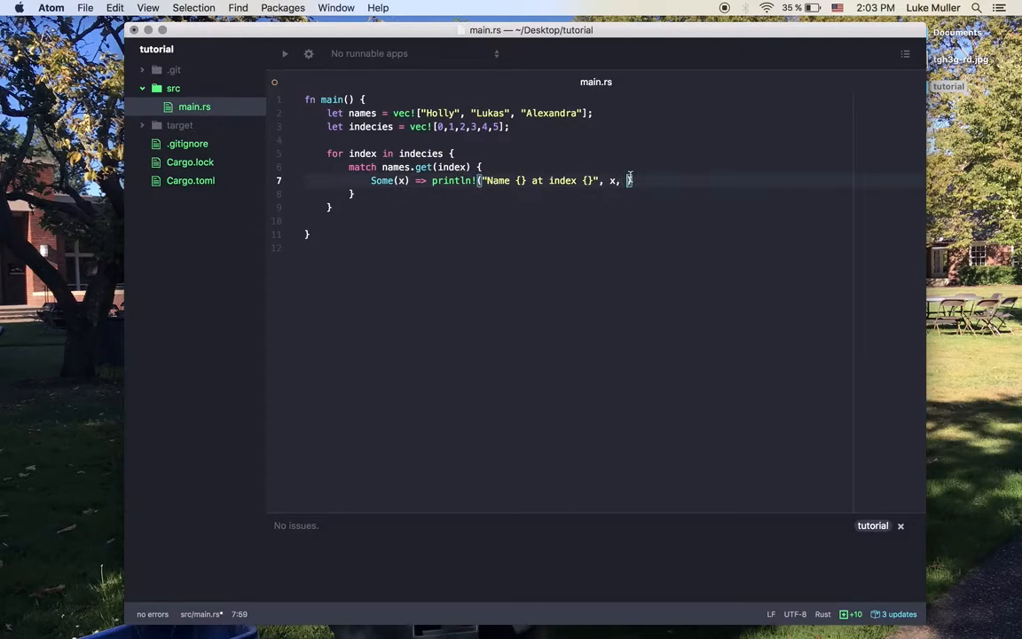
type("index)")
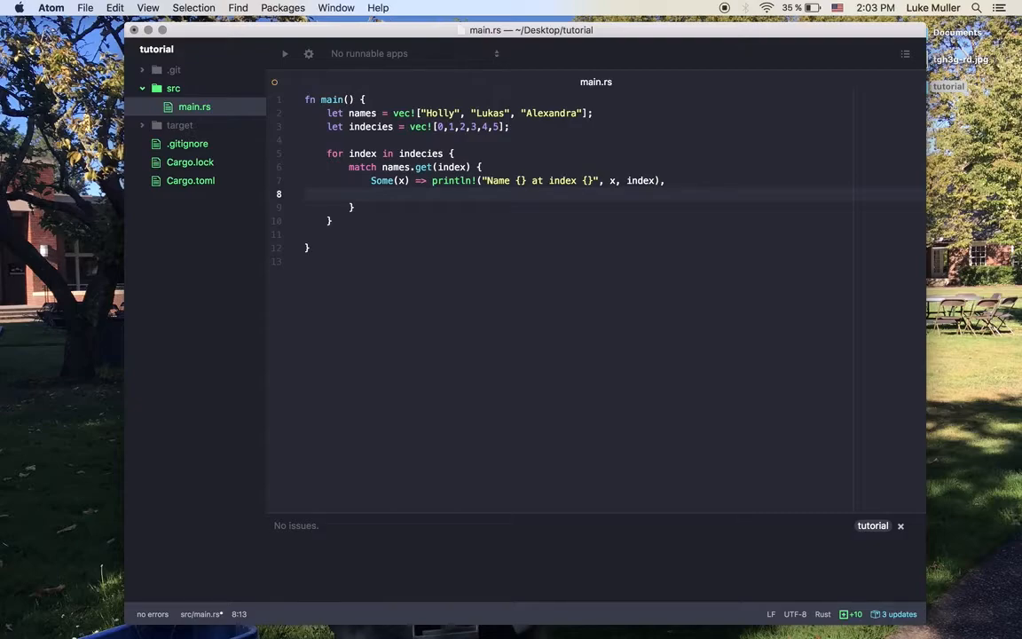
Add the None arm printing "Error at index {}" with index
type("None")
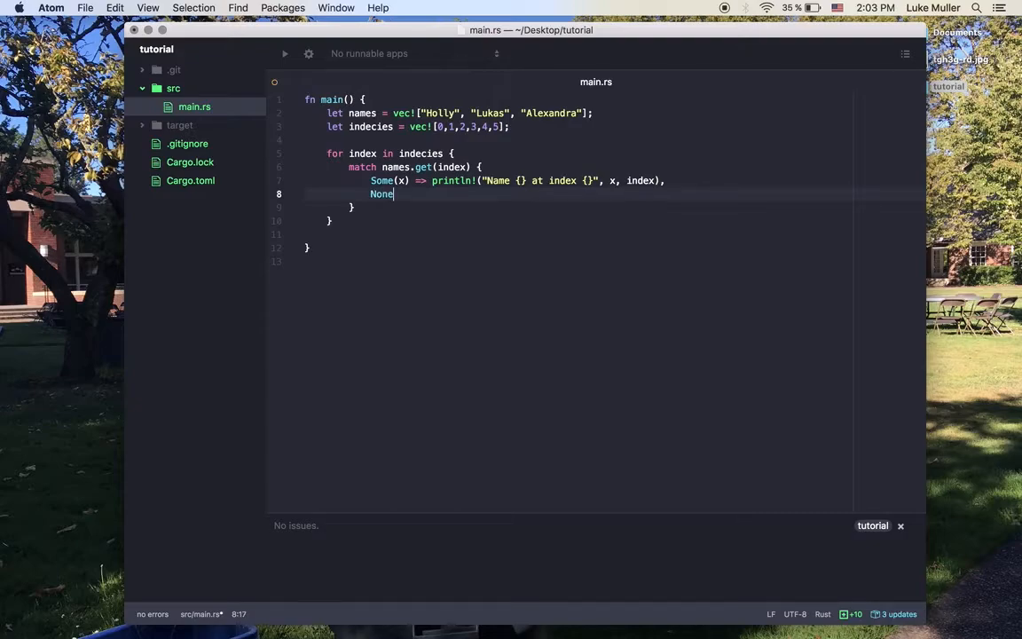
type("=>")
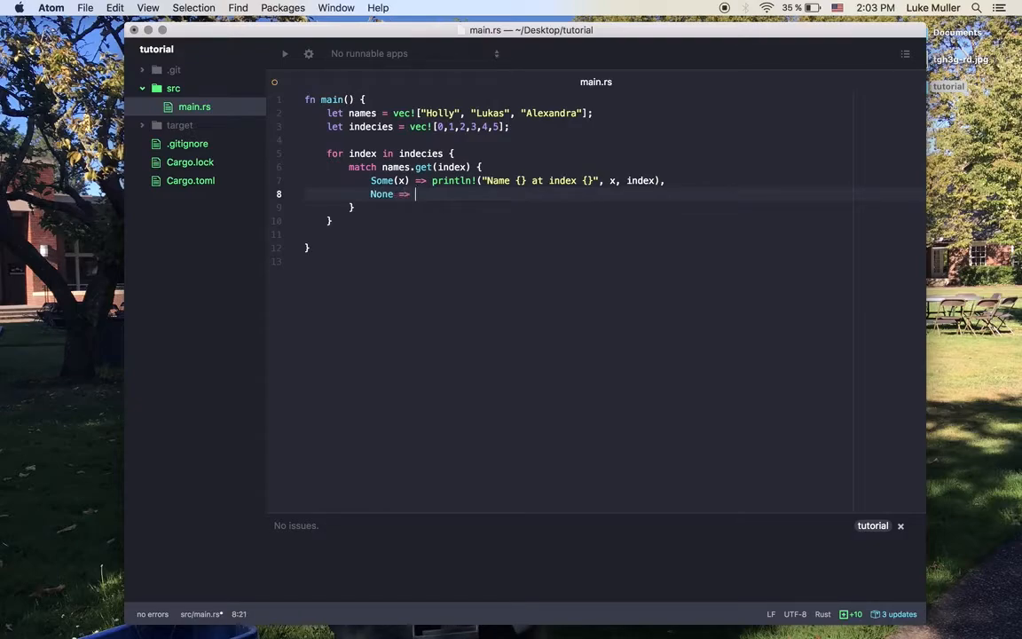
type("println!();")
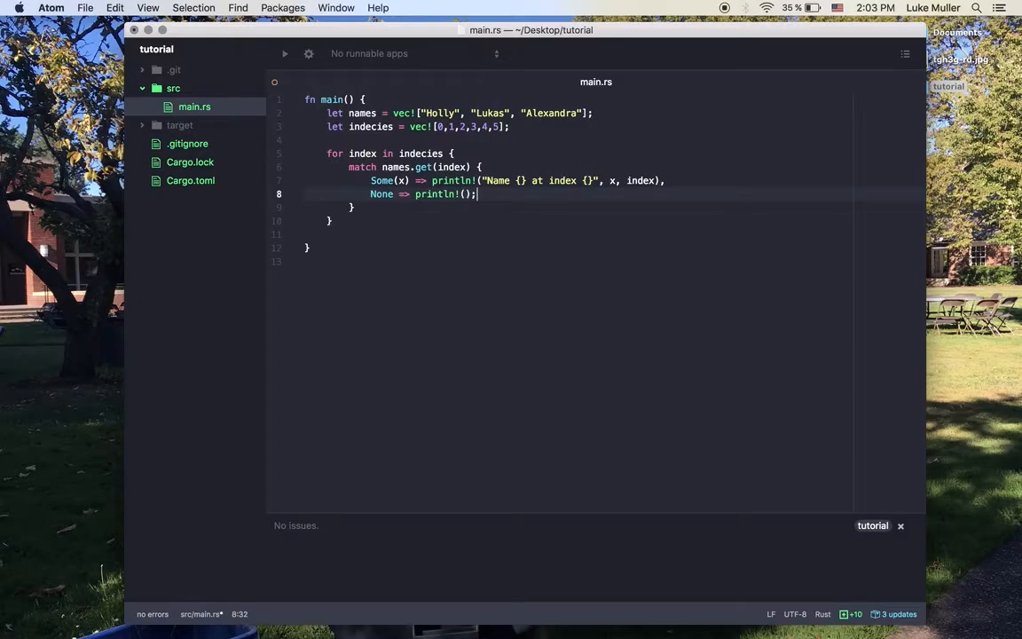
type("\"")
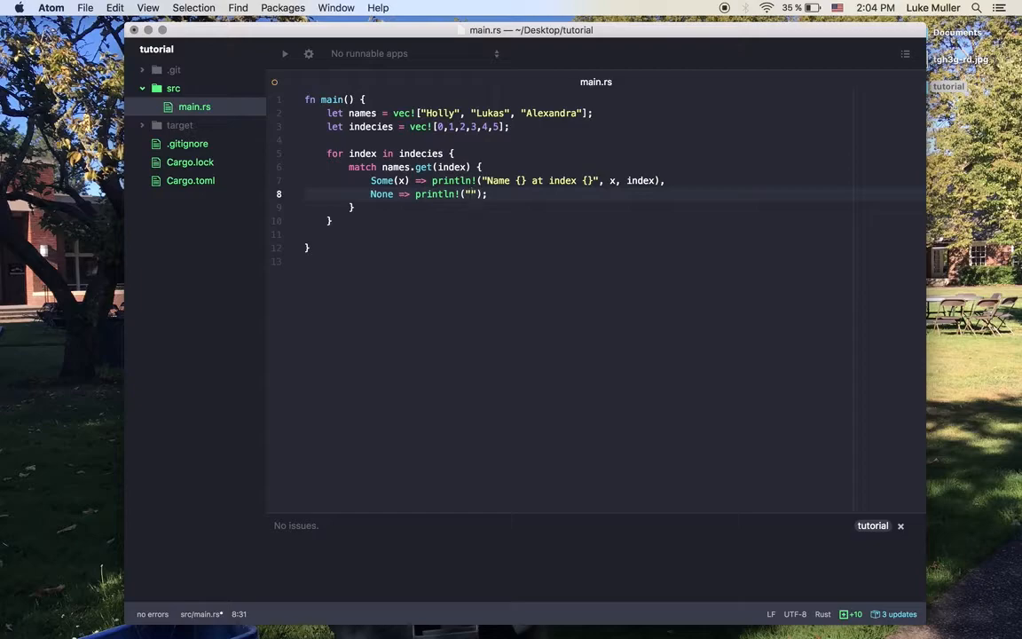
type("Error at")
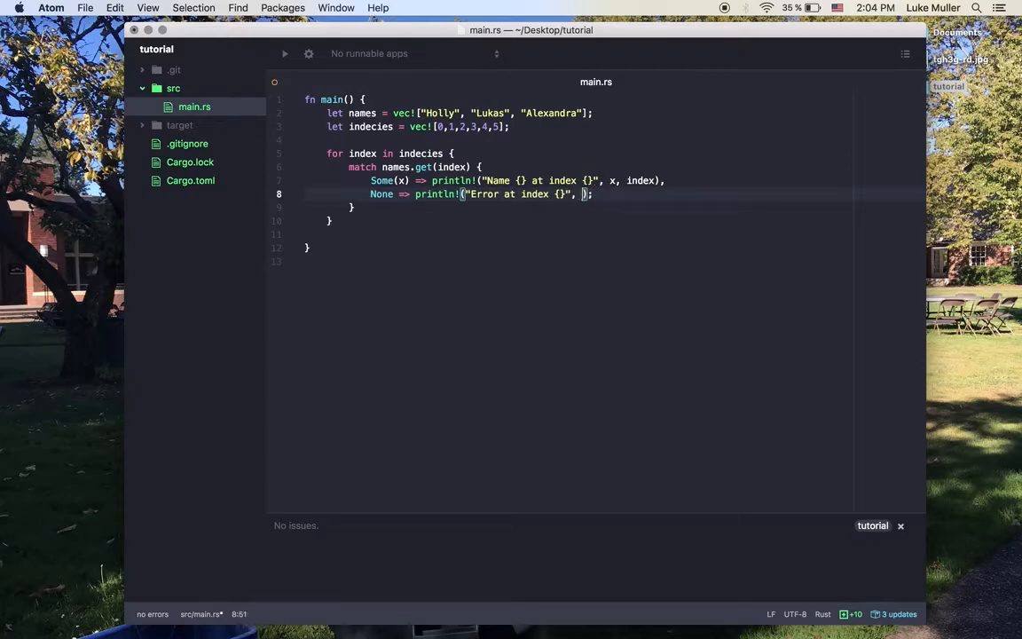
type("index")
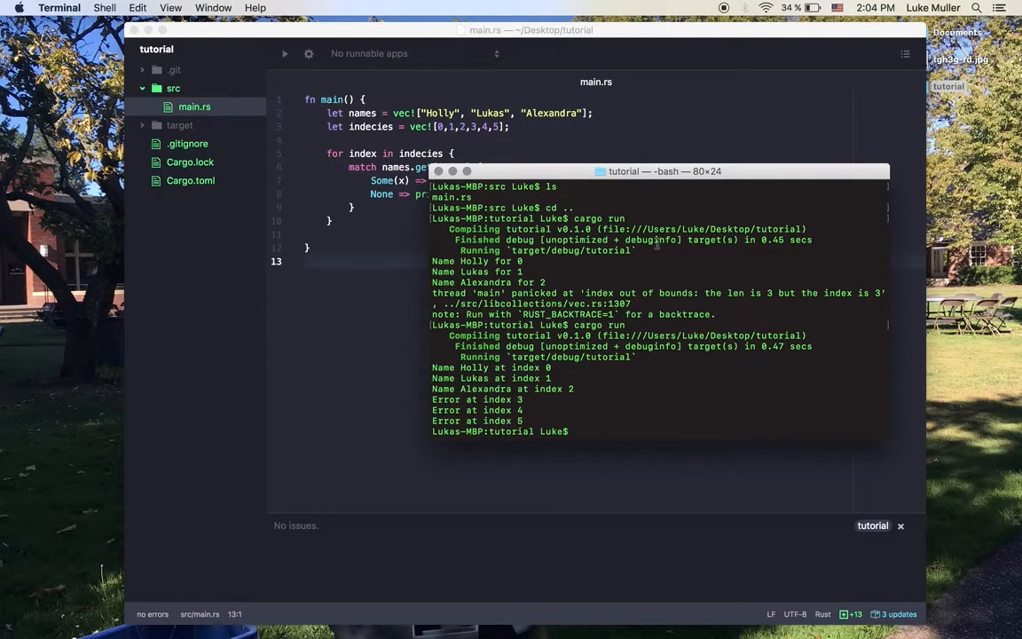
mouse_move(384, 250)
type("println!(\"")
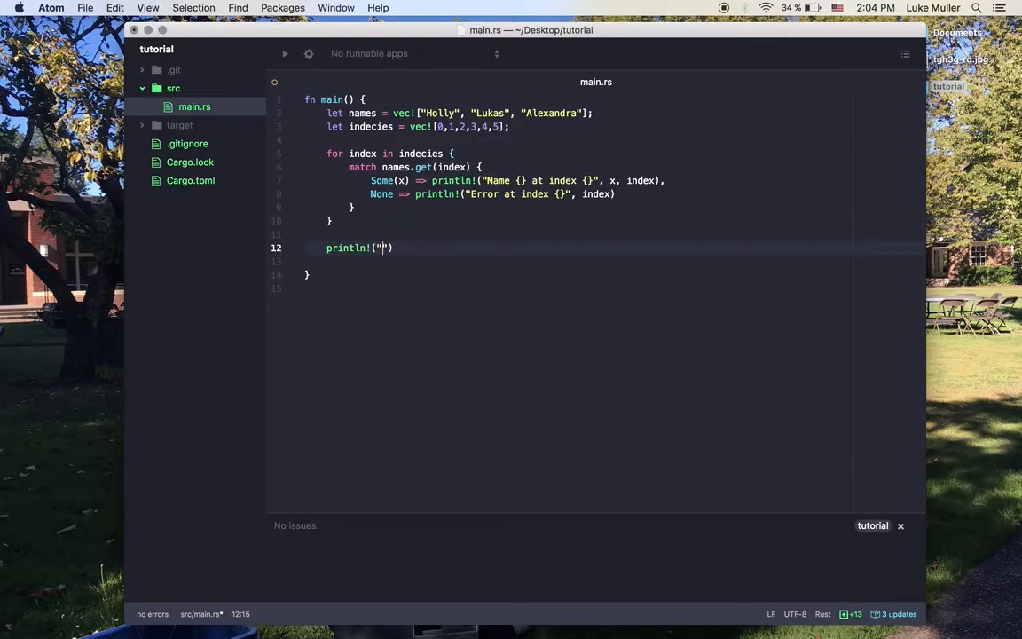
Type println!("We're all done! Execution succeeded!") below the loop in main.rs
type("We're all done! Execu")
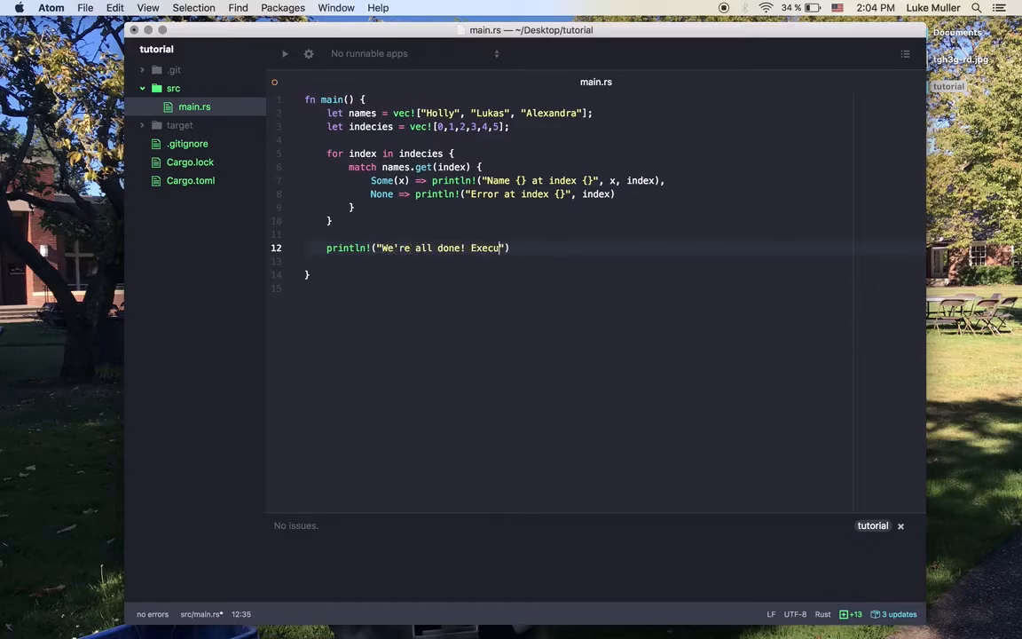
type("tion succeede")
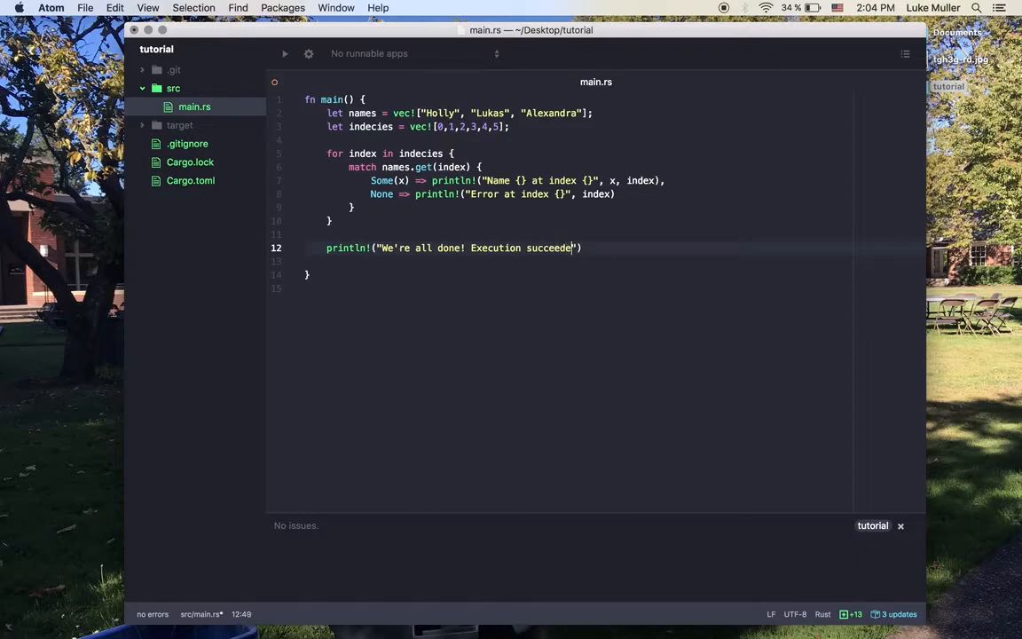
type("d!")
type("cargo run")
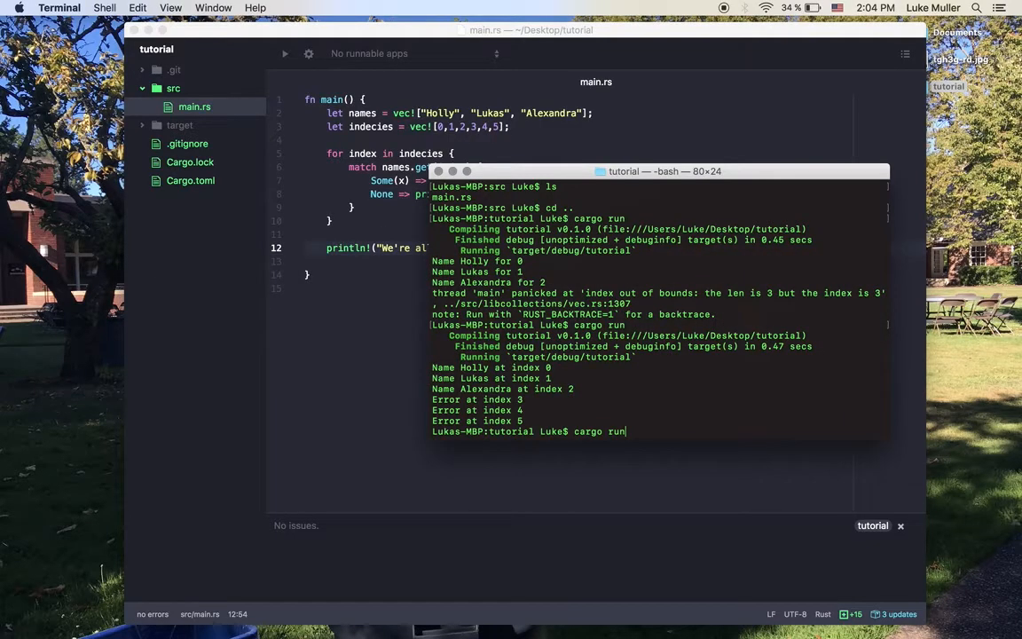
Execute cargo run to print the names, errors and completion message
key("Return")
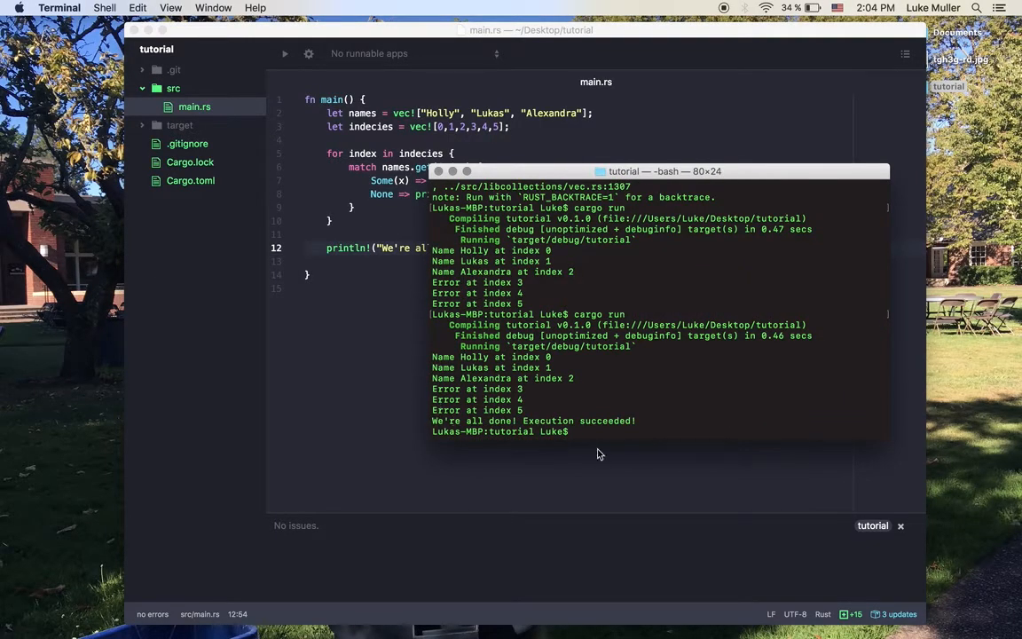
mouse_move(535, 295)
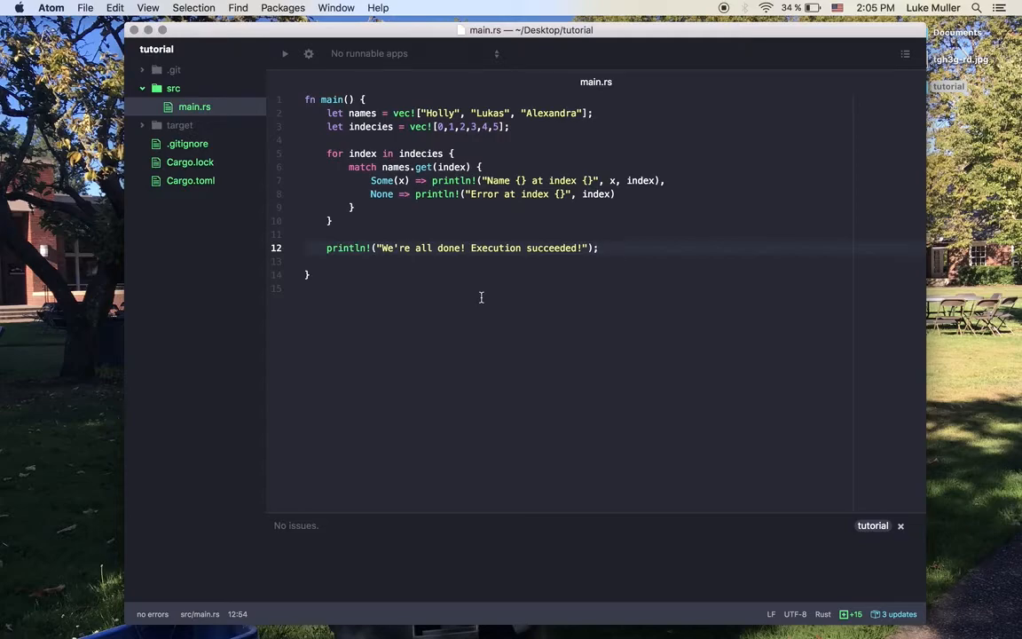
left_click(597, 248)
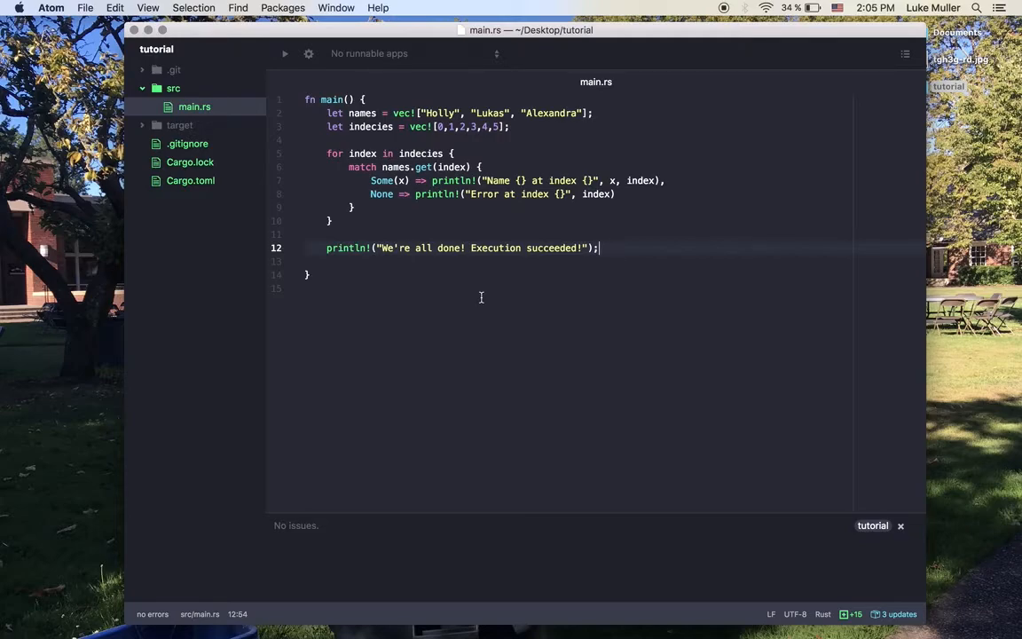